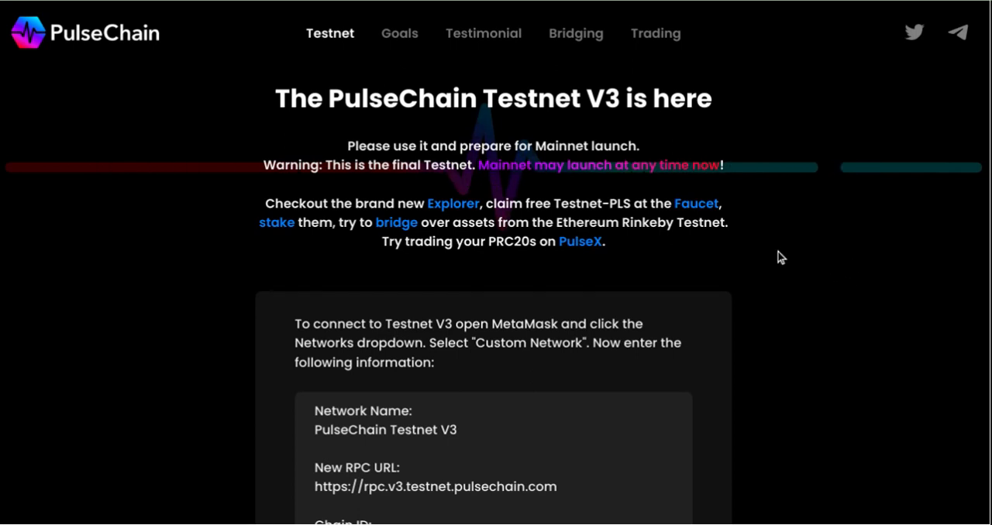
{"action": "mouse_move", "coordinate": [766, 221]}
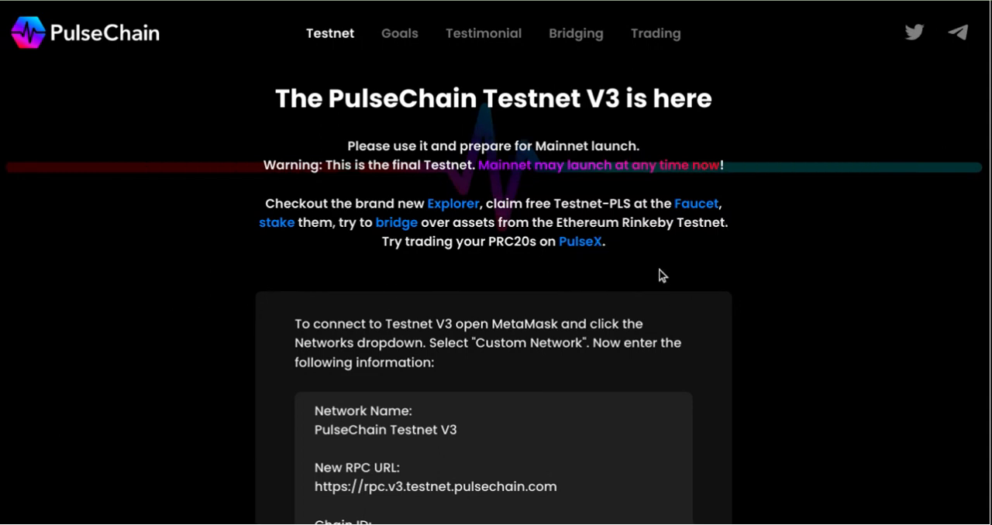
{"action": "mouse_move", "coordinate": [700, 152]}
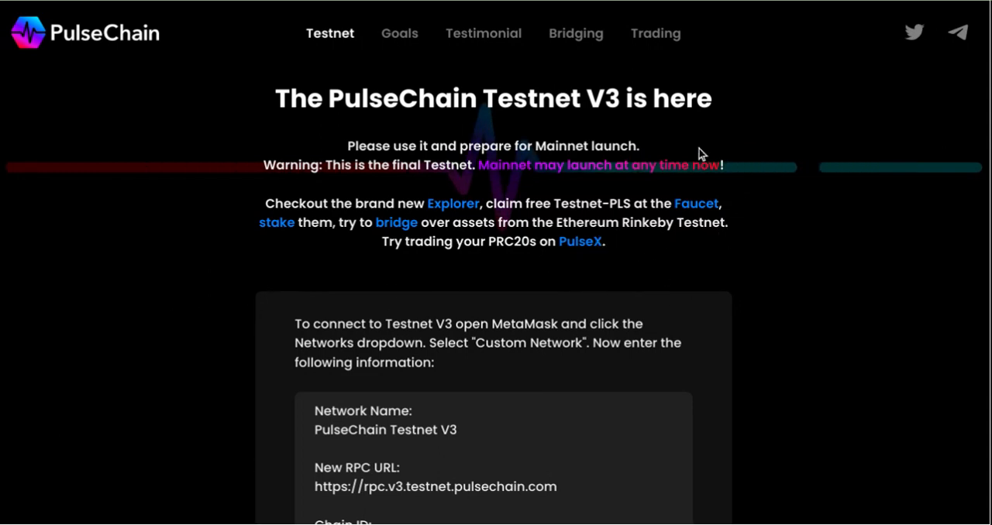
{"action": "mouse_move", "coordinate": [696, 121]}
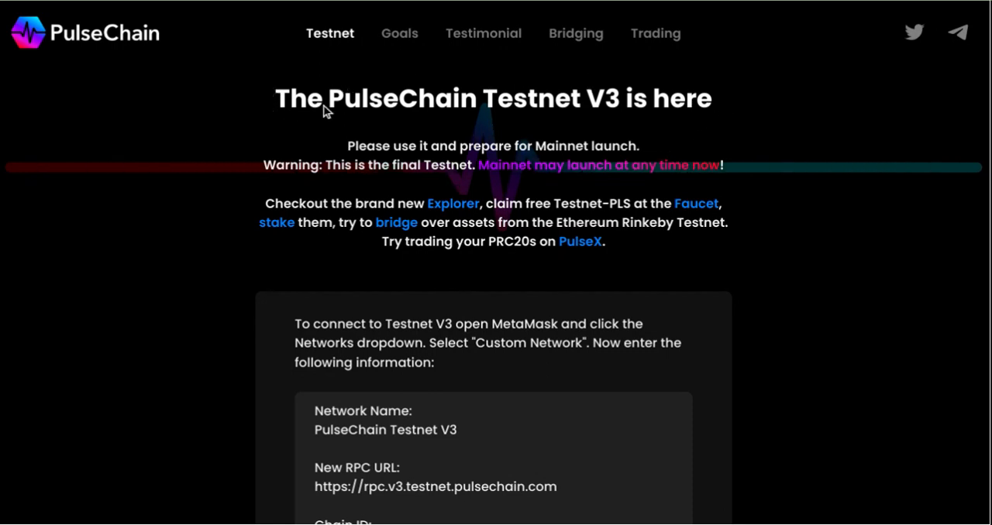
{"action": "mouse_move", "coordinate": [260, 202]}
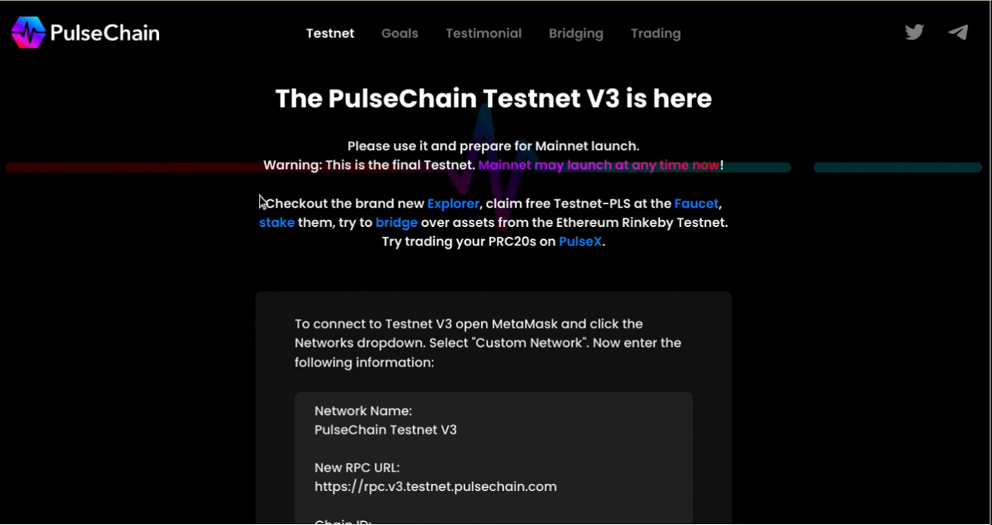
{"action": "mouse_move", "coordinate": [607, 245]}
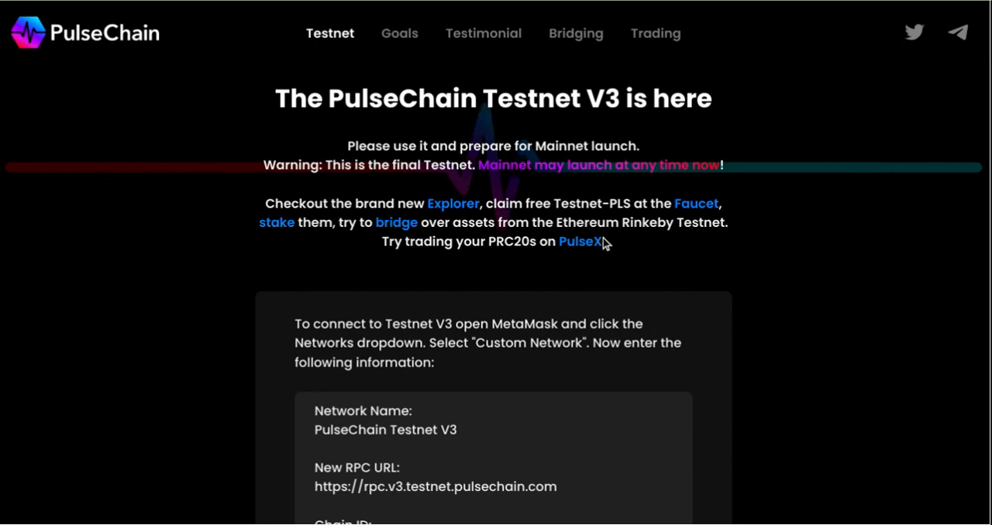
{"action": "mouse_move", "coordinate": [657, 245]}
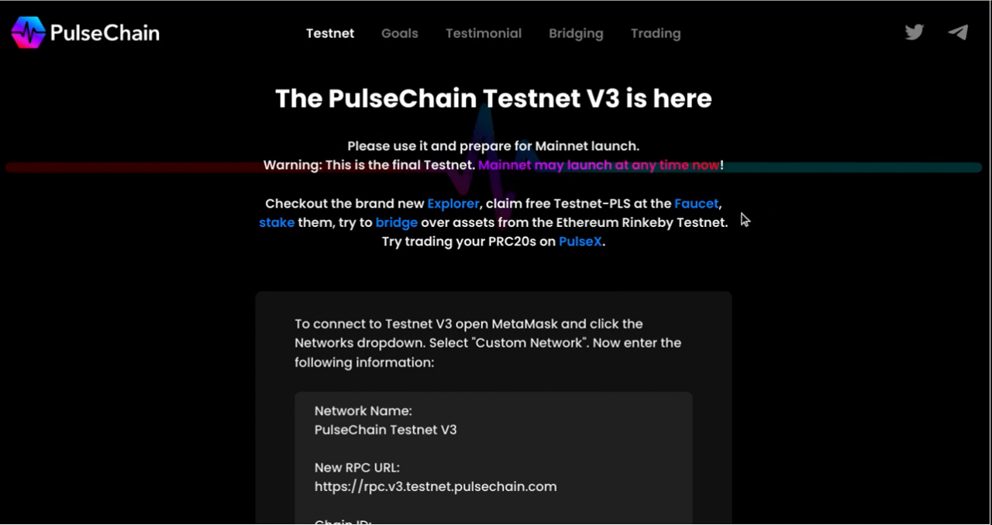
{"action": "mouse_move", "coordinate": [747, 196]}
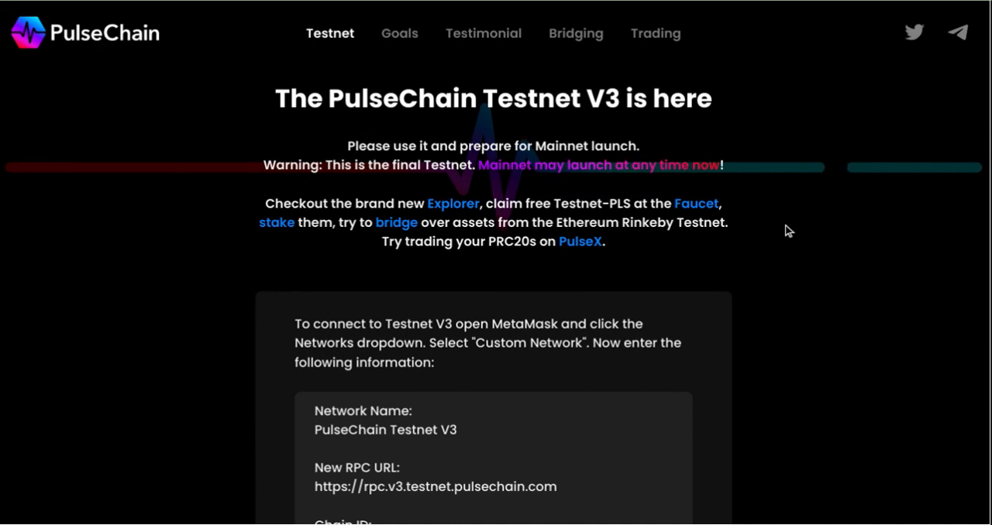
{"action": "mouse_move", "coordinate": [734, 237]}
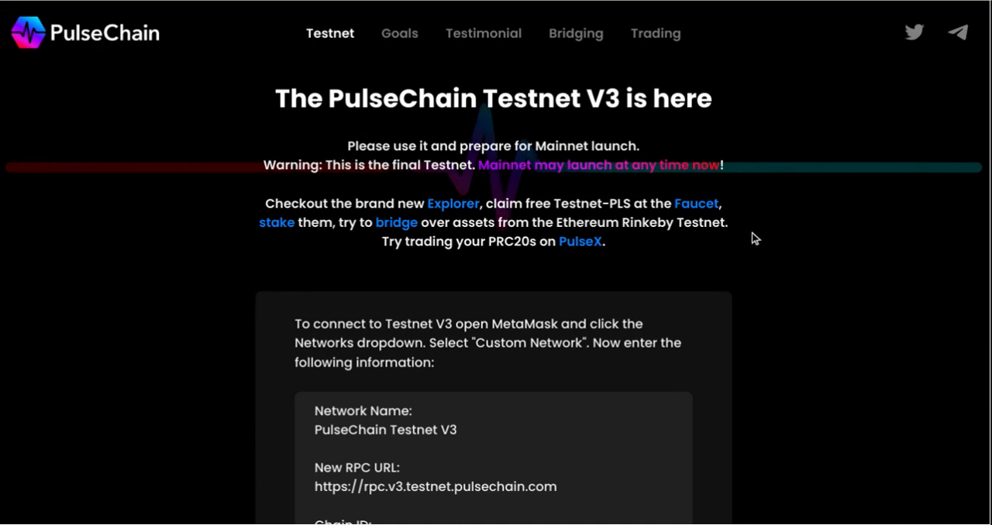
{"action": "mouse_move", "coordinate": [772, 264]}
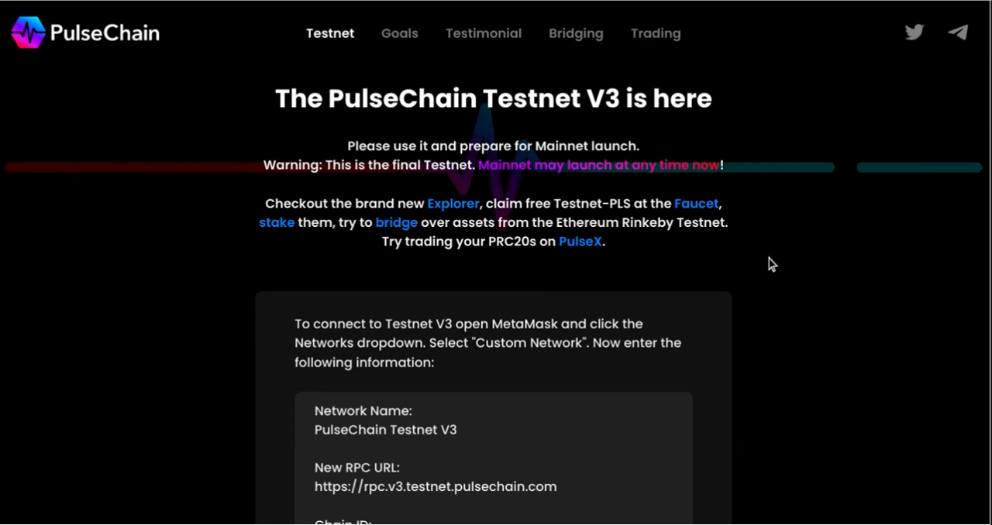
{"action": "mouse_move", "coordinate": [815, 333]}
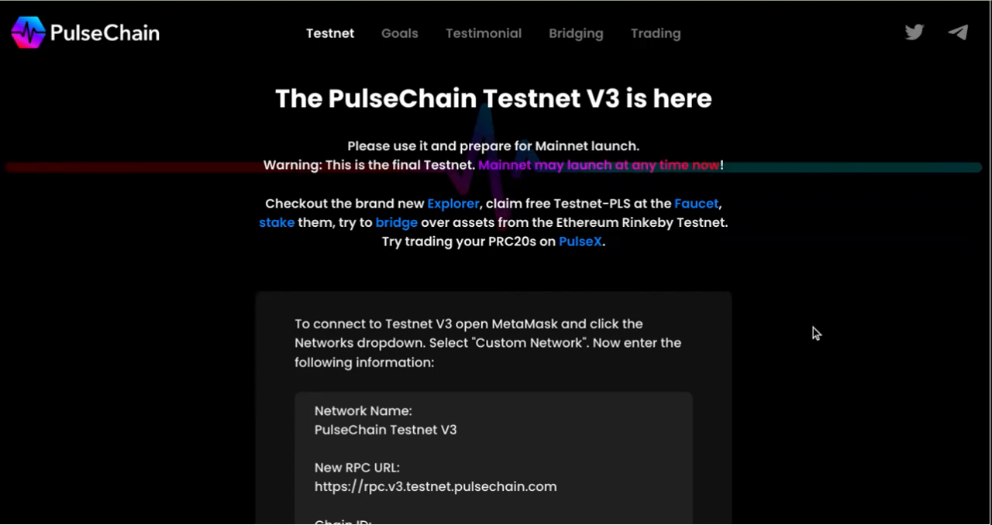
{"action": "mouse_move", "coordinate": [720, 294]}
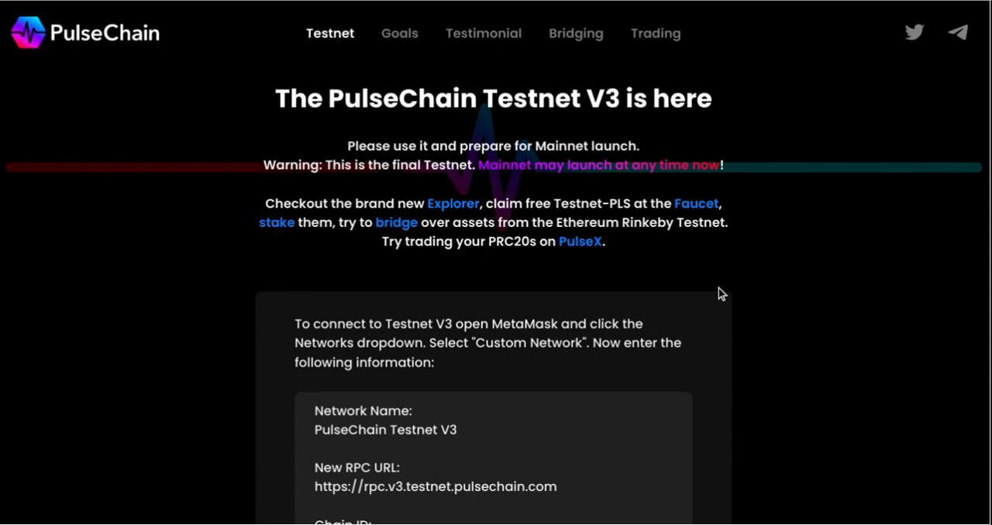
{"action": "mouse_move", "coordinate": [588, 125]}
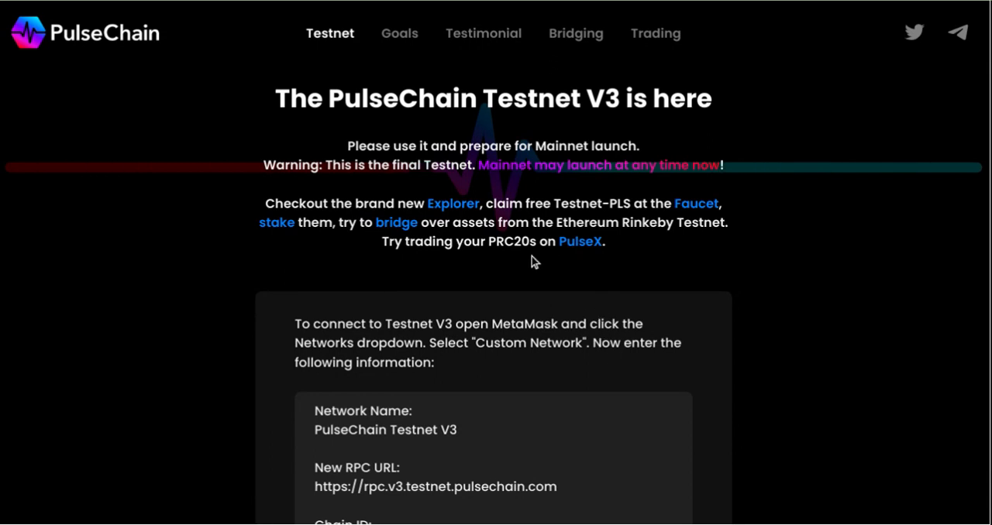
{"action": "mouse_move", "coordinate": [349, 188]}
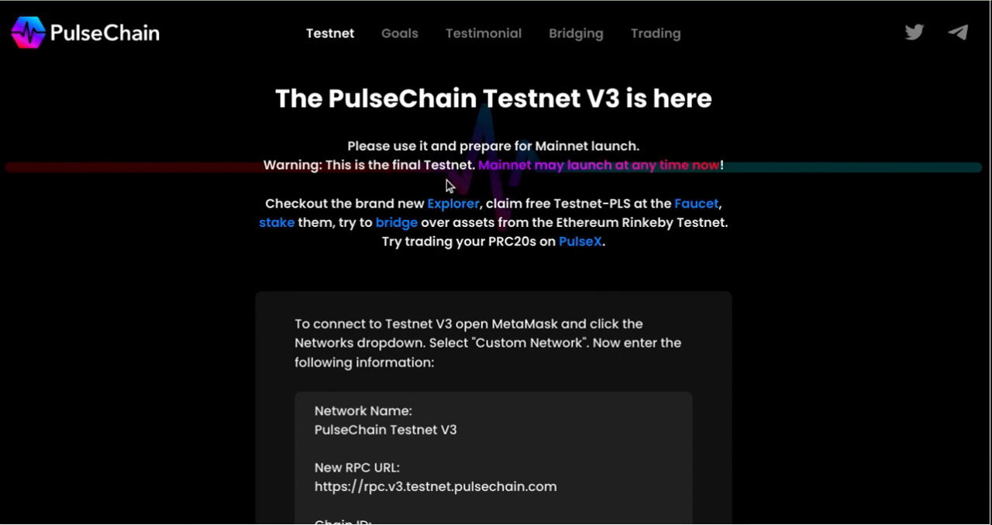
{"action": "mouse_move", "coordinate": [592, 152]}
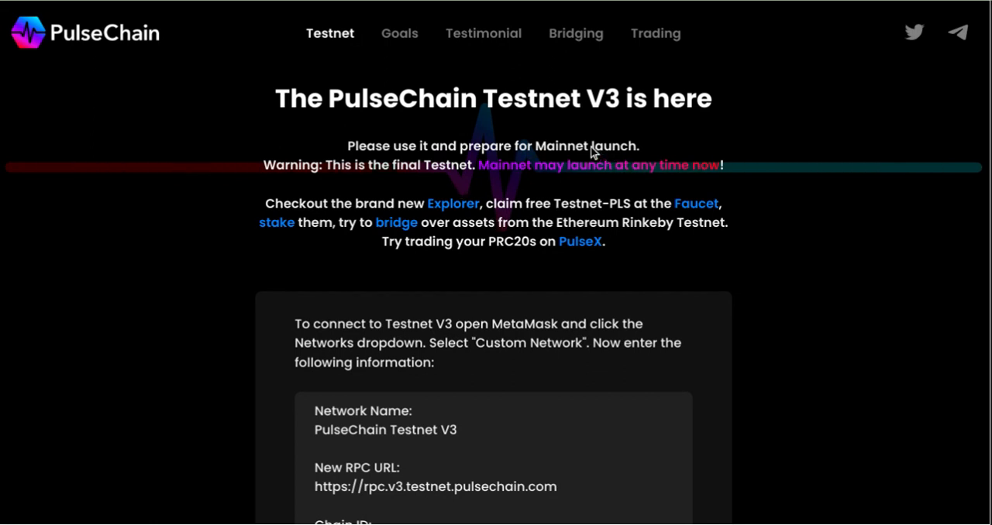
{"action": "mouse_move", "coordinate": [690, 249]}
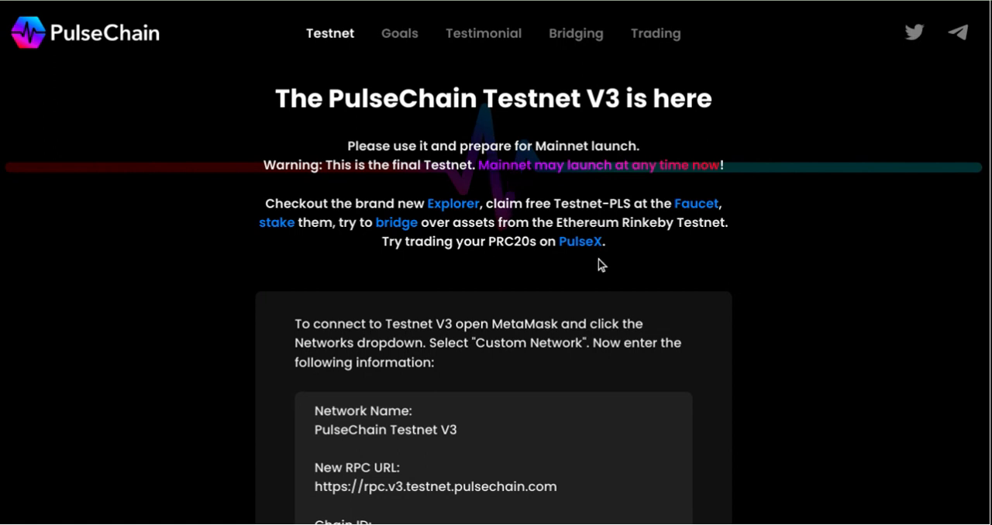
{"action": "mouse_move", "coordinate": [597, 307]}
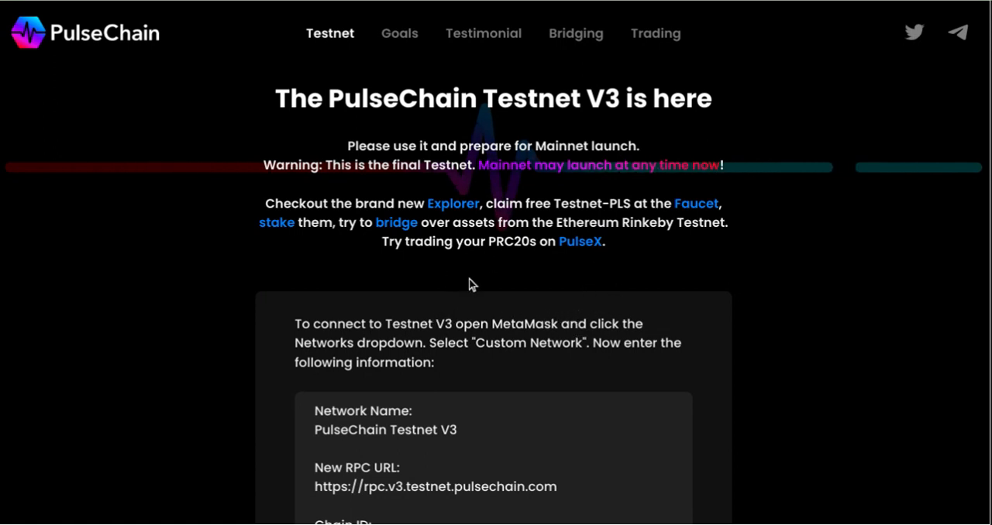
{"action": "mouse_move", "coordinate": [626, 235]}
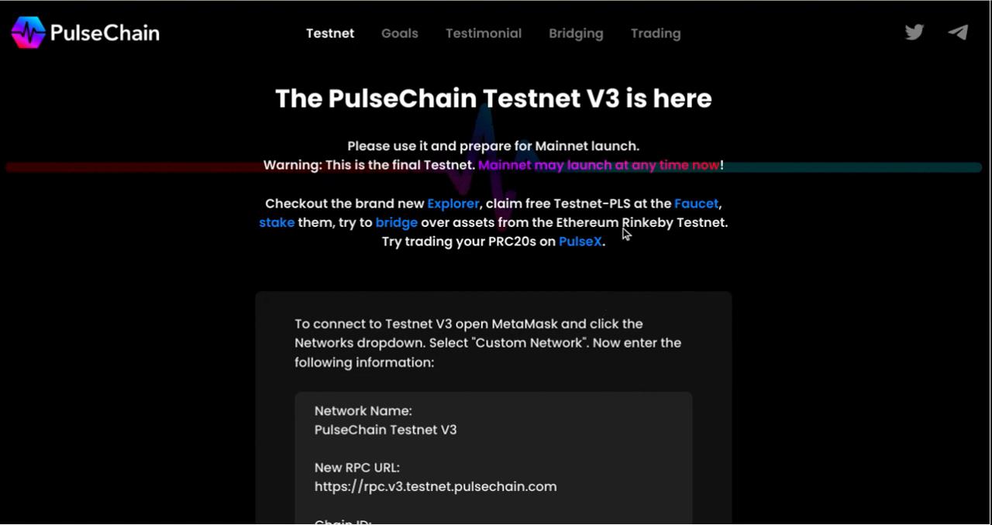
{"action": "mouse_move", "coordinate": [158, 164]}
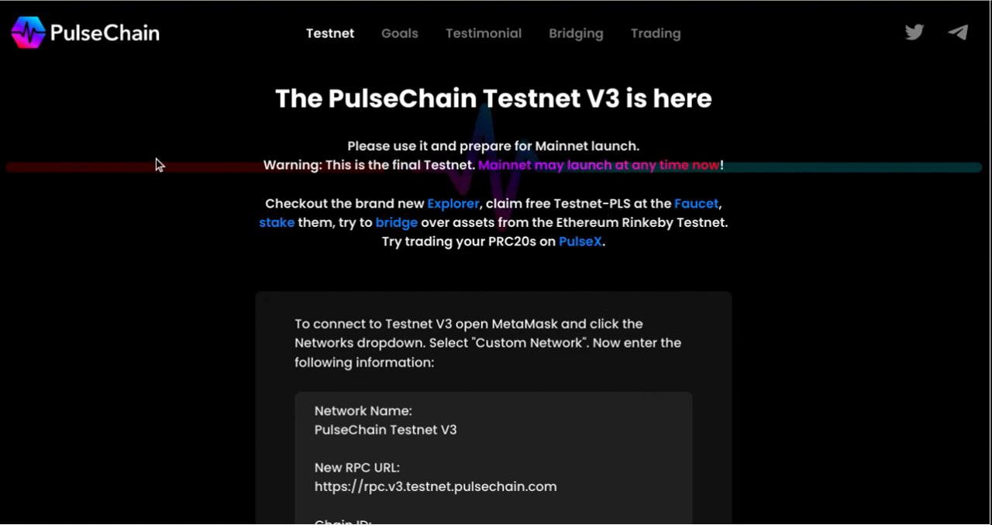
{"action": "mouse_move", "coordinate": [81, 87]}
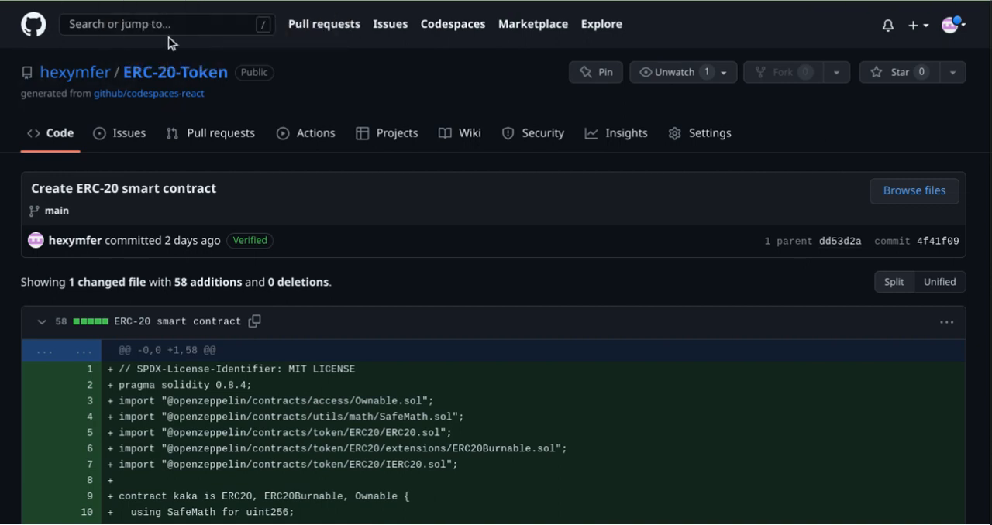
{"action": "mouse_move", "coordinate": [227, 3]}
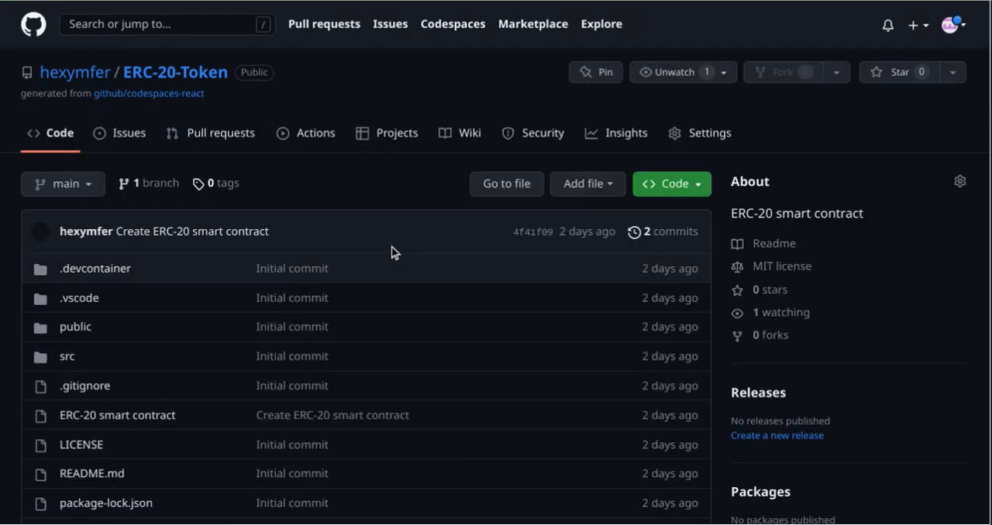
Step: Reveal the ERC-20-Token repository's file list with the ERC-20 smart contract file
{"action": "scroll", "scroll_direction": "down", "scroll_amount": 3}
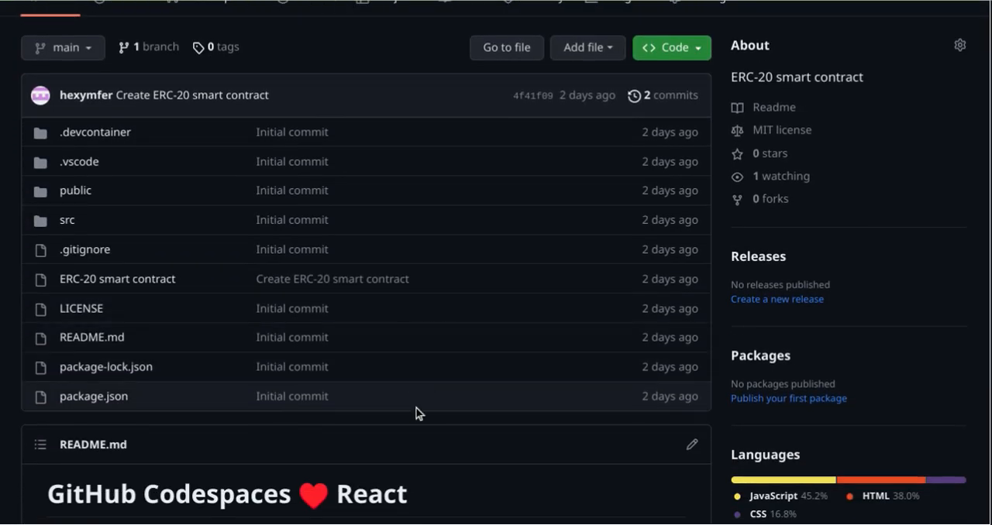
{"action": "mouse_move", "coordinate": [457, 372]}
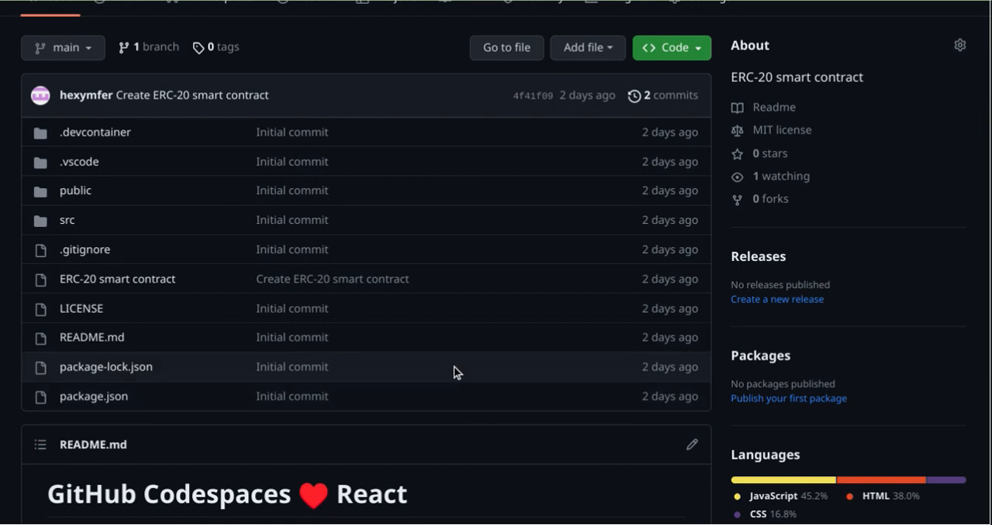
{"action": "mouse_move", "coordinate": [456, 289]}
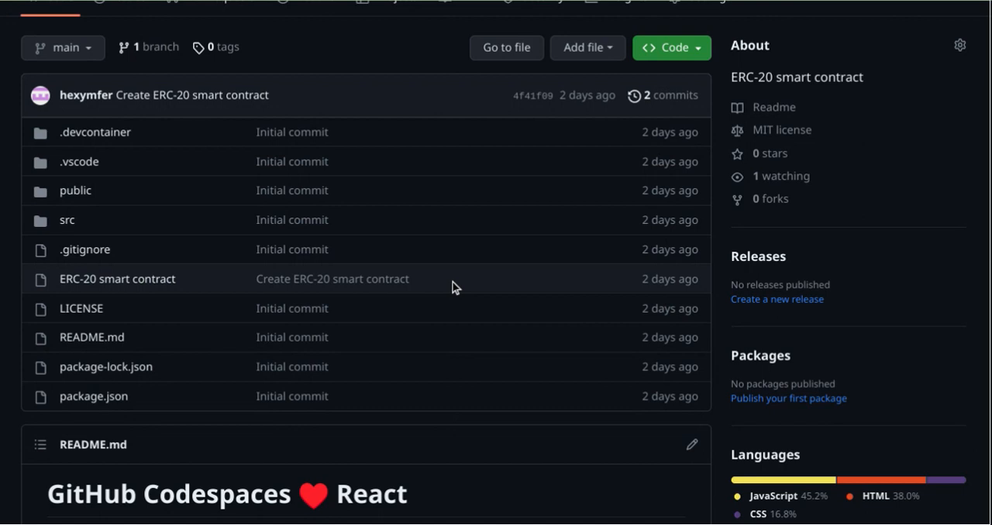
{"action": "mouse_move", "coordinate": [432, 282]}
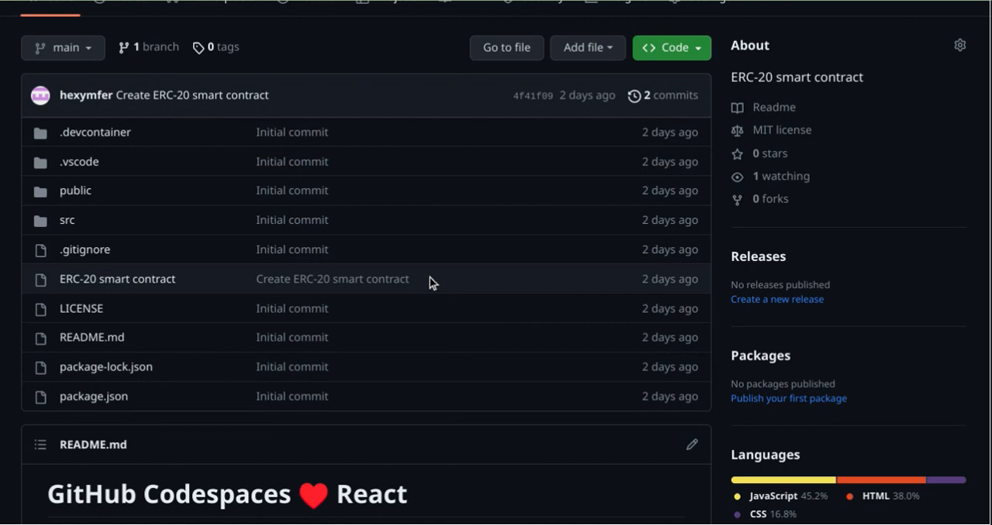
{"action": "mouse_move", "coordinate": [490, 289]}
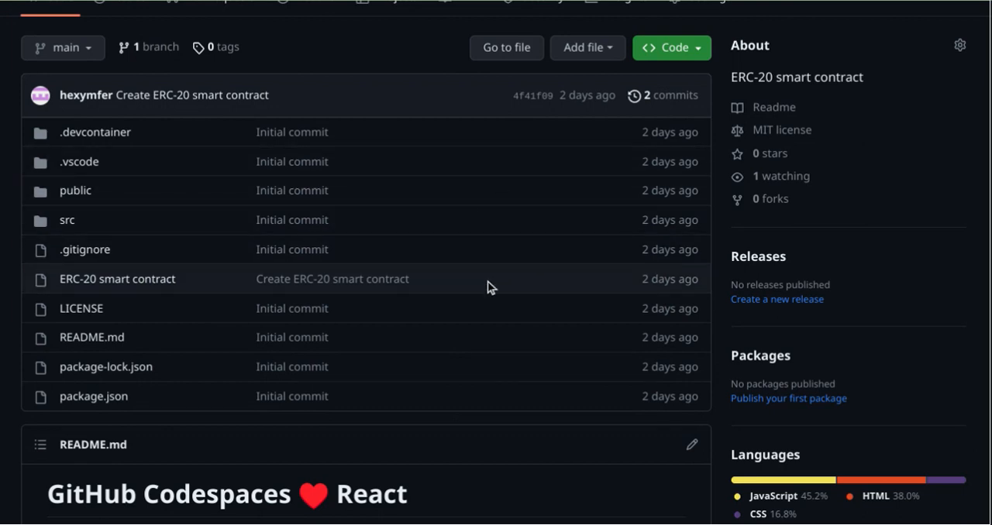
{"action": "mouse_move", "coordinate": [332, 279]}
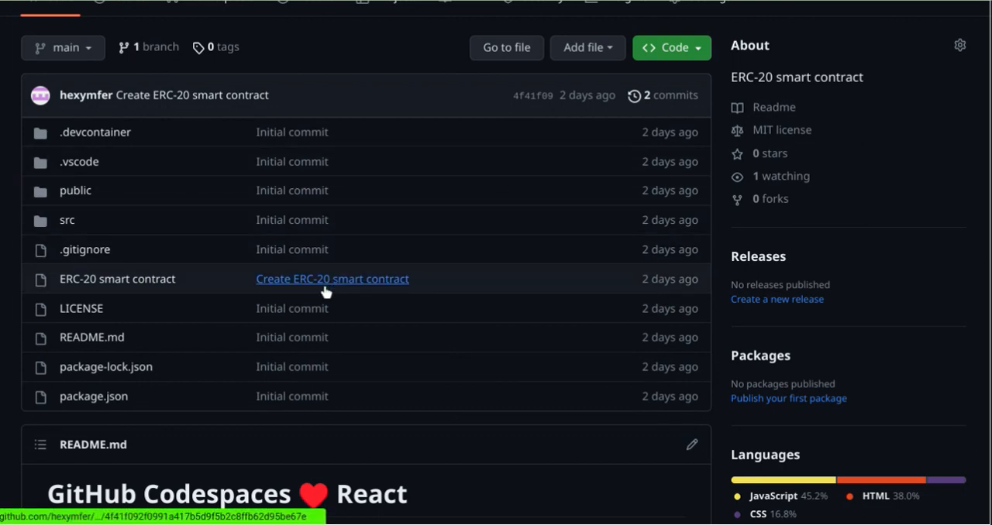
{"action": "mouse_move", "coordinate": [313, 279]}
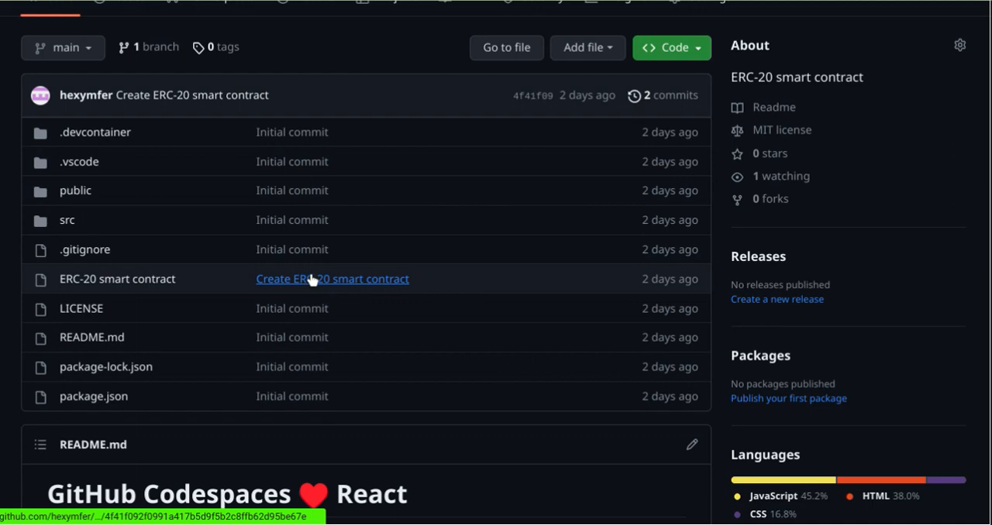
Step: View the 58-line Solidity code in the 'Create ERC-20 smart contract' commit for copying
{"action": "left_click", "coordinate": [332, 279]}
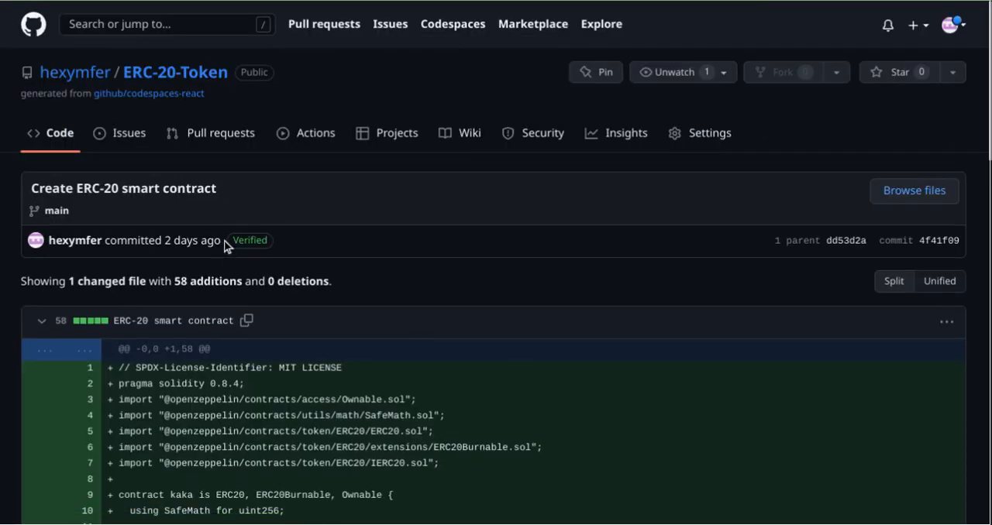
{"action": "scroll", "scroll_direction": "down", "scroll_amount": 3}
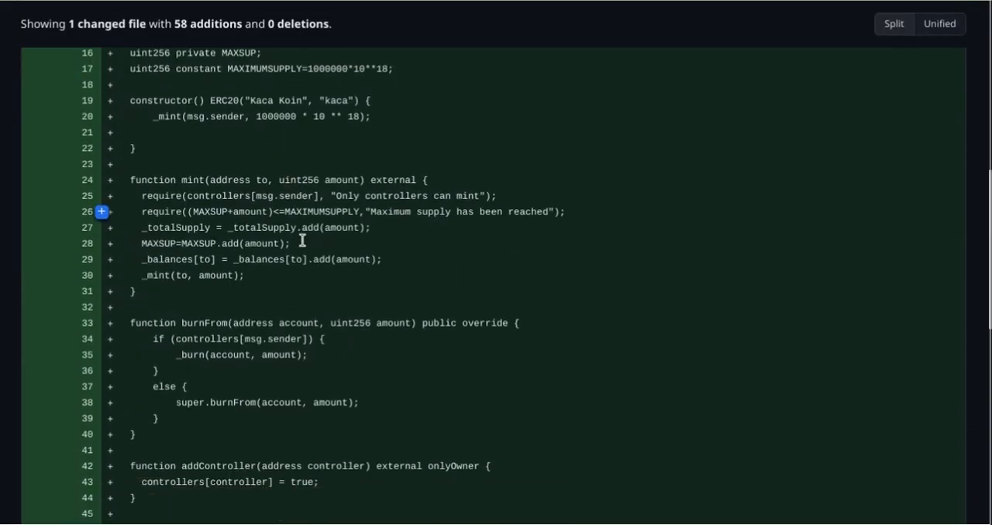
{"action": "scroll", "scroll_direction": "down", "scroll_amount": 3}
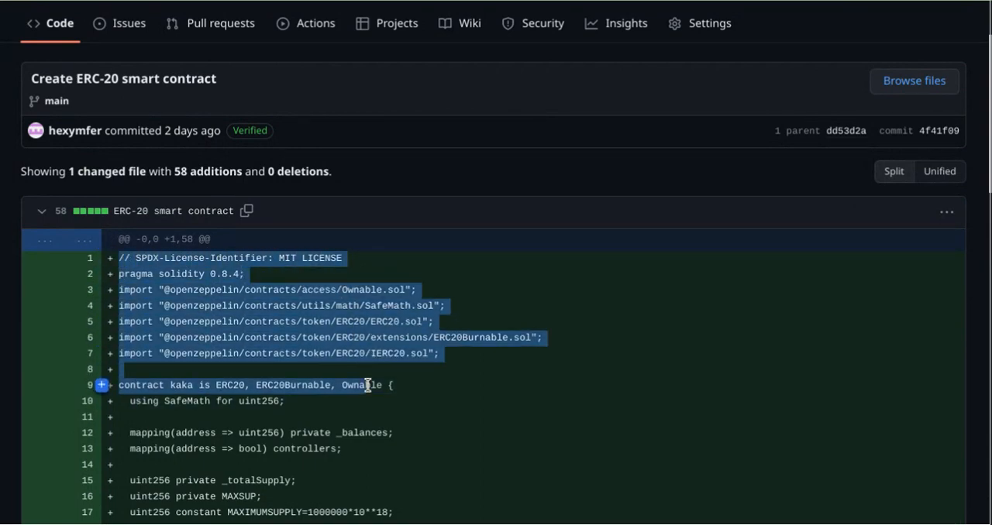
{"action": "scroll", "scroll_direction": "down", "scroll_amount": 3}
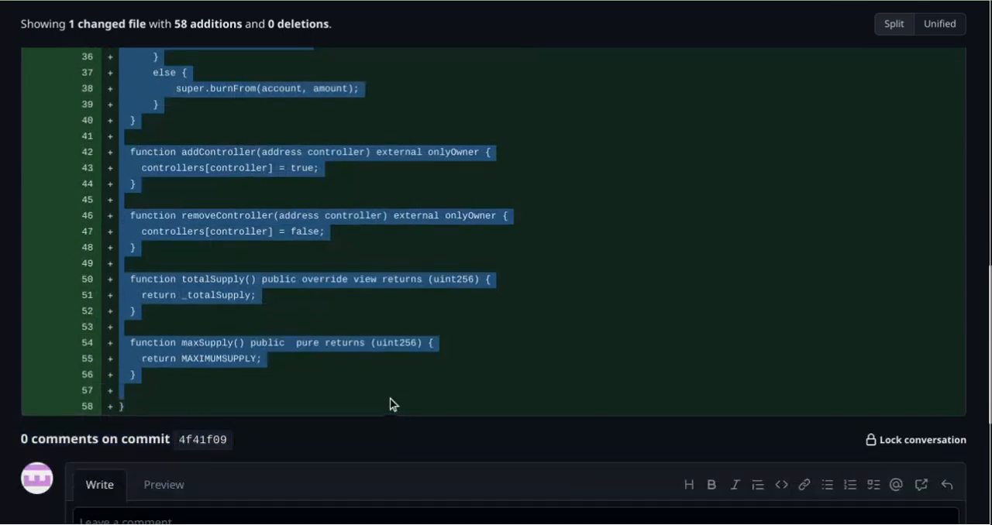
{"action": "mouse_move", "coordinate": [422, 402]}
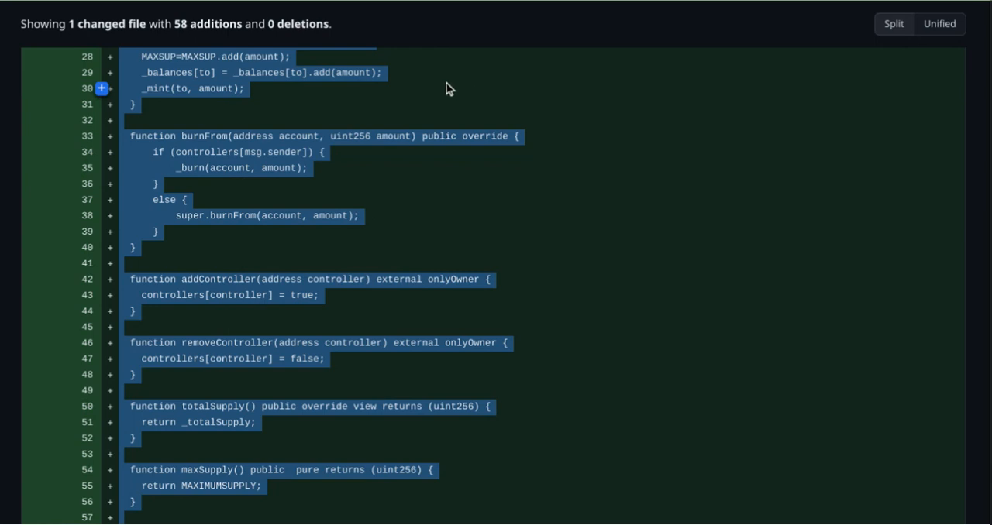
{"action": "mouse_move", "coordinate": [436, 91]}
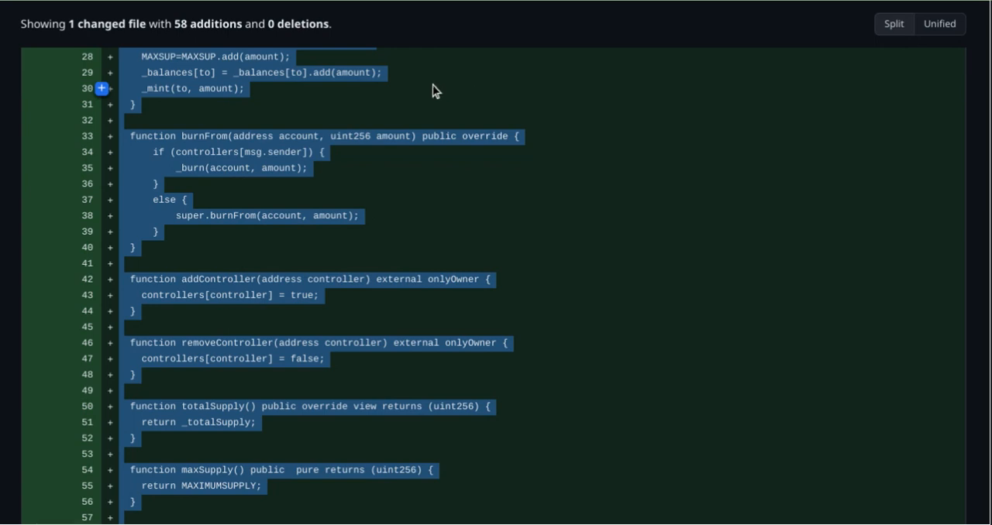
{"action": "mouse_move", "coordinate": [316, 152]}
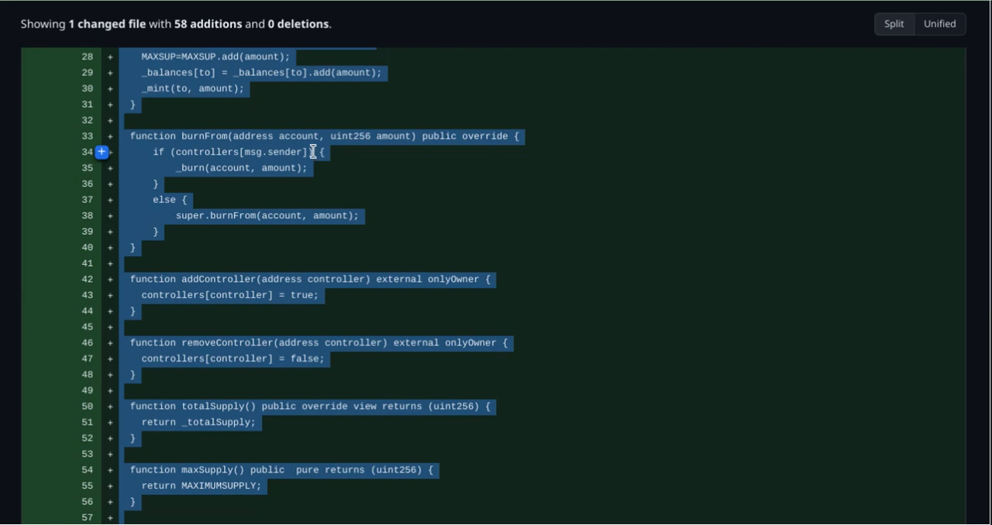
{"action": "mouse_move", "coordinate": [322, 147]}
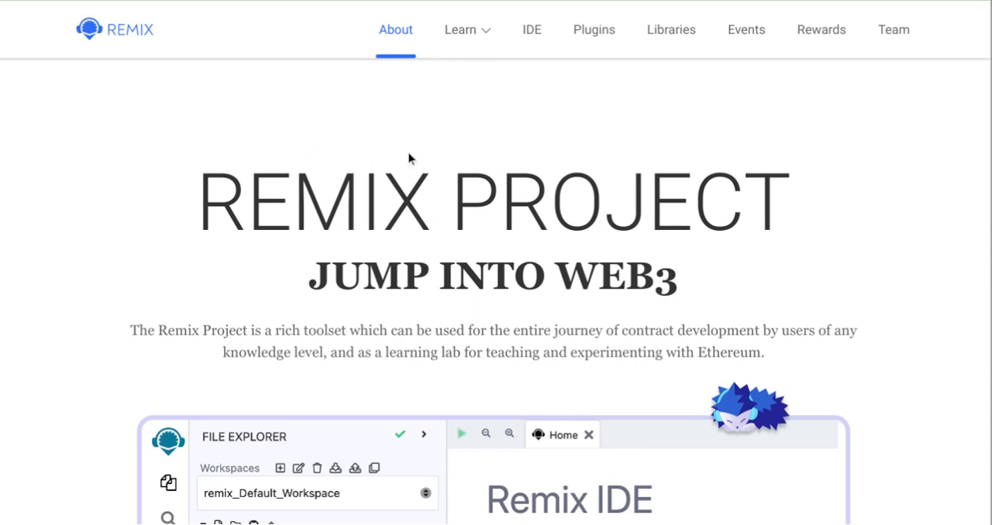
{"action": "mouse_move", "coordinate": [378, 292]}
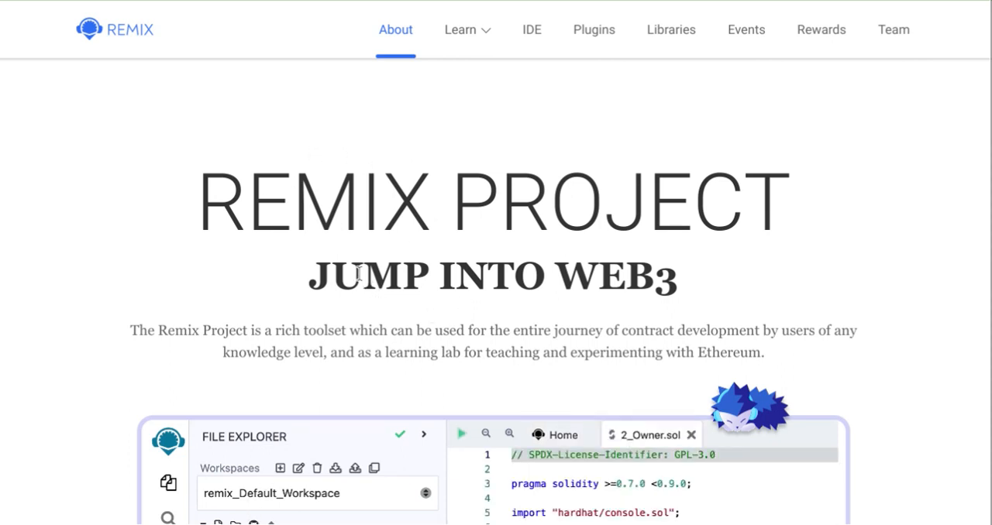
Step: Reach the IDE page on remix-project.org to launch the online Remix IDE
{"action": "left_click", "coordinate": [530, 29]}
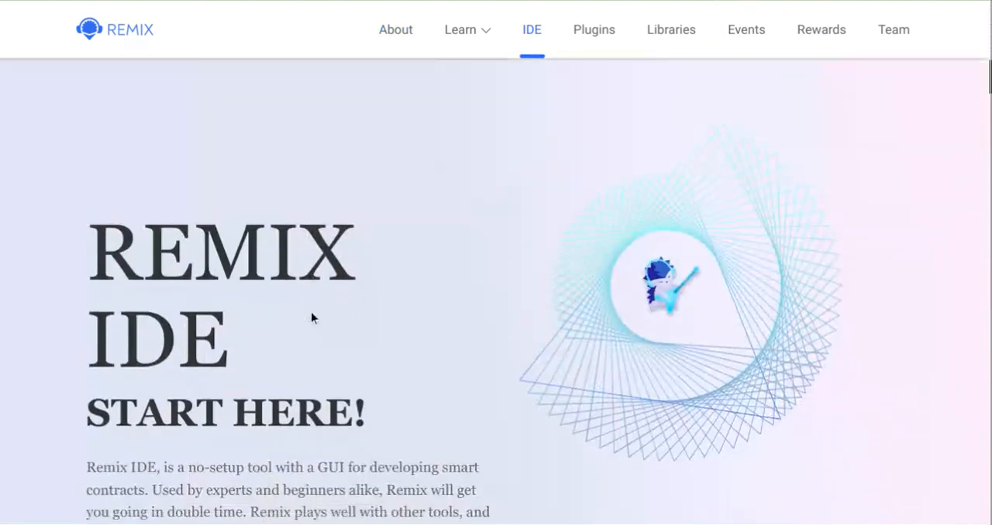
{"action": "scroll", "scroll_direction": "down", "scroll_amount": 3}
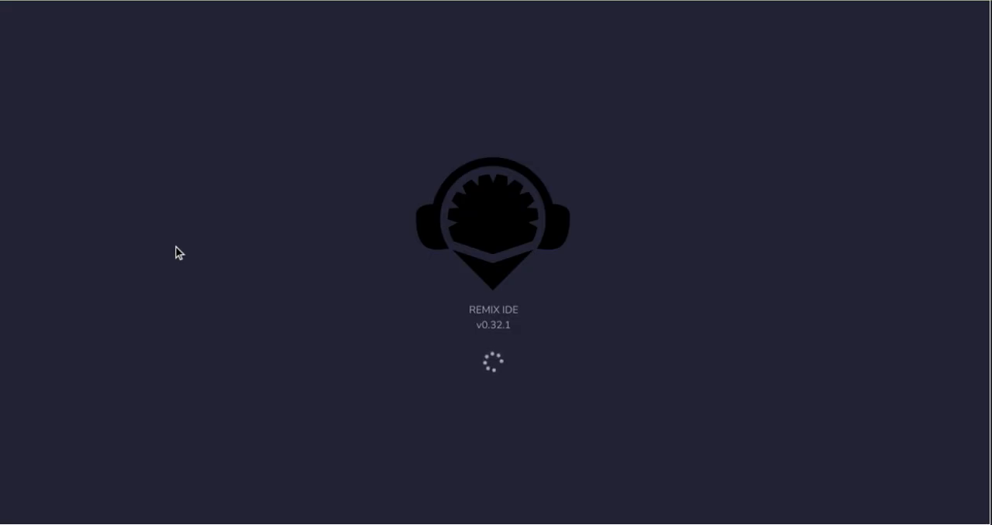
{"action": "mouse_move", "coordinate": [365, 128]}
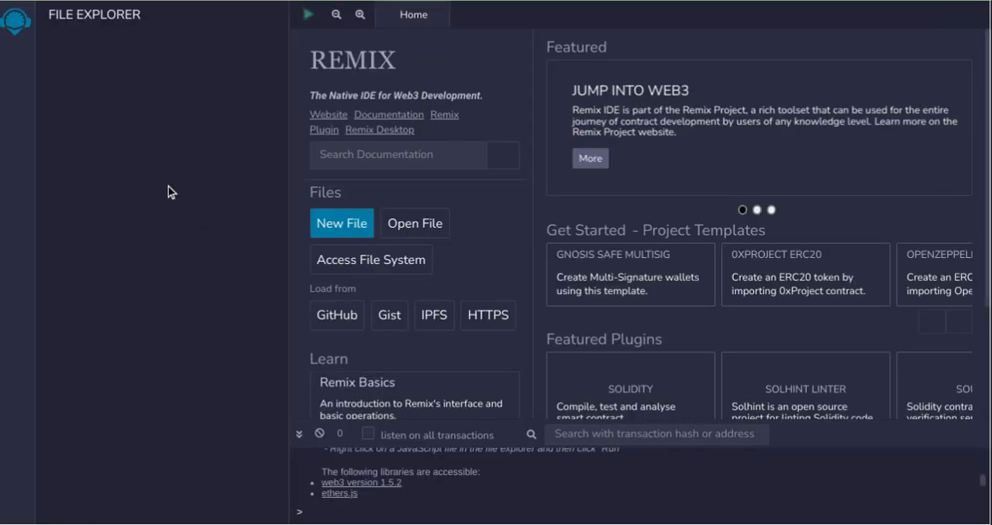
{"action": "mouse_move", "coordinate": [170, 198]}
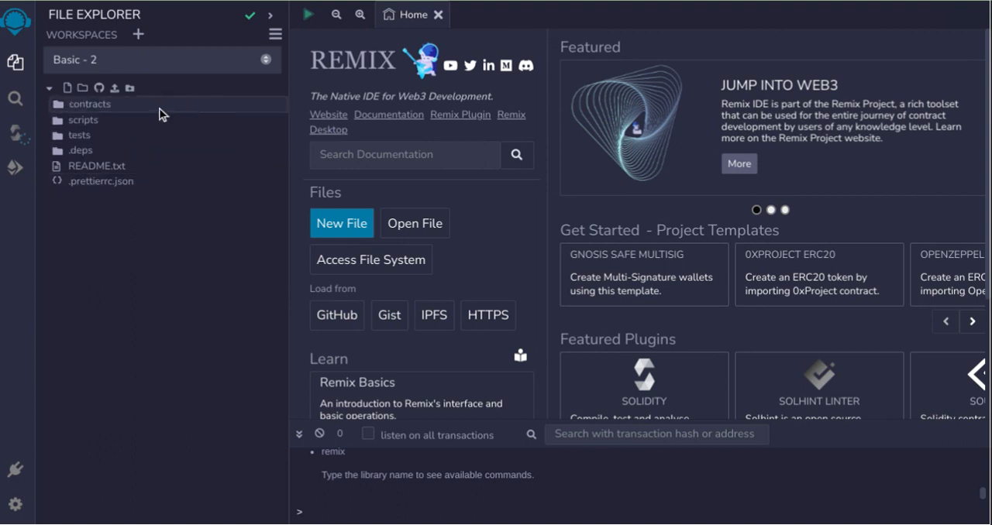
Step: Add a new file kakatoken.sol inside the contracts folder
{"action": "left_click", "coordinate": [90, 102]}
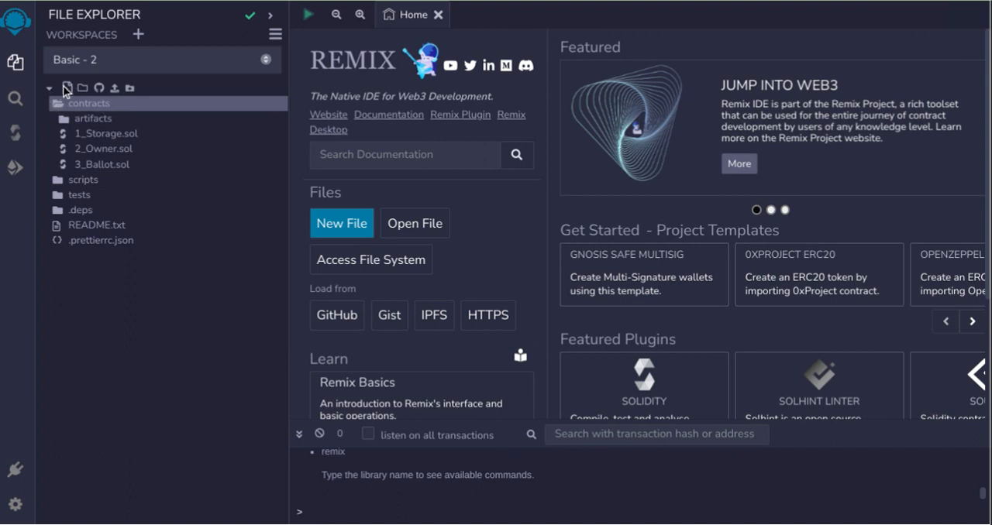
{"action": "left_click", "coordinate": [69, 87]}
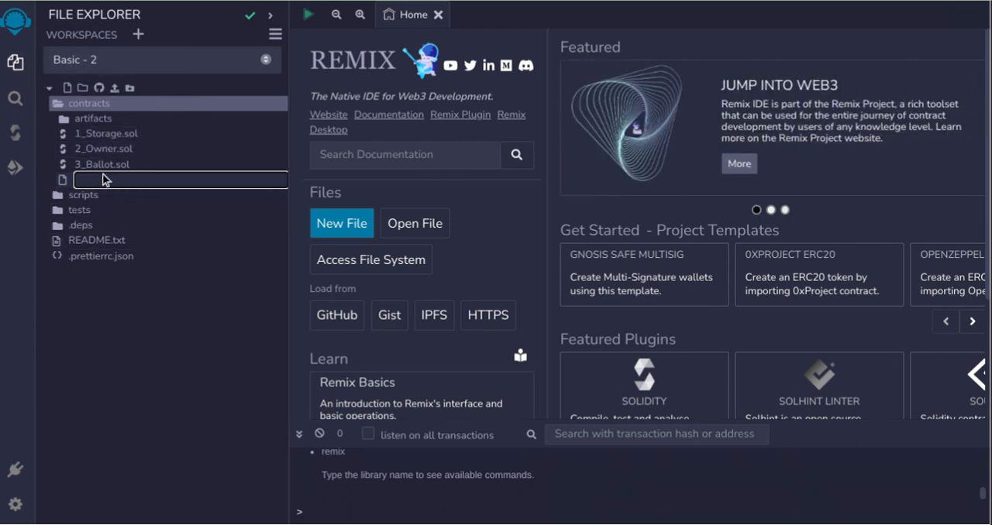
{"action": "type", "text": "kakatoken."}
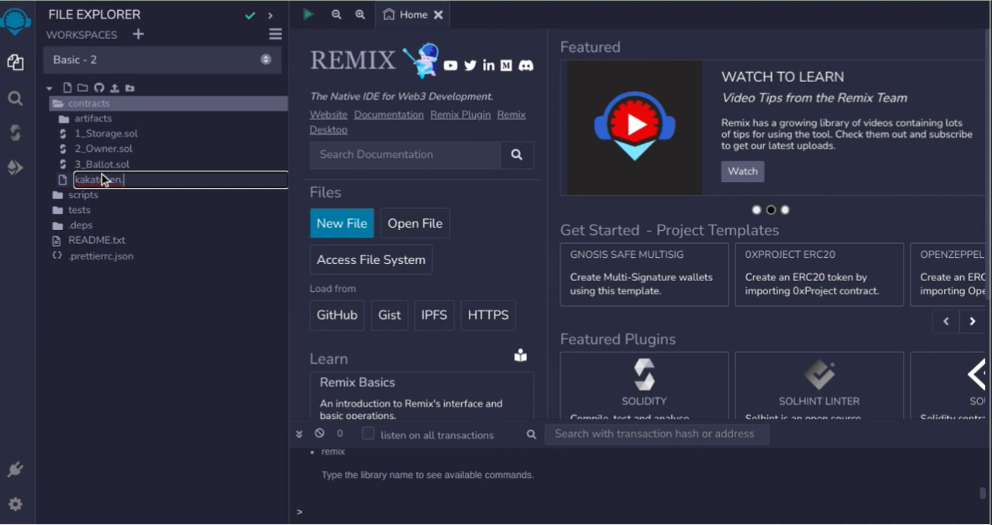
{"action": "type", "text": "sol"}
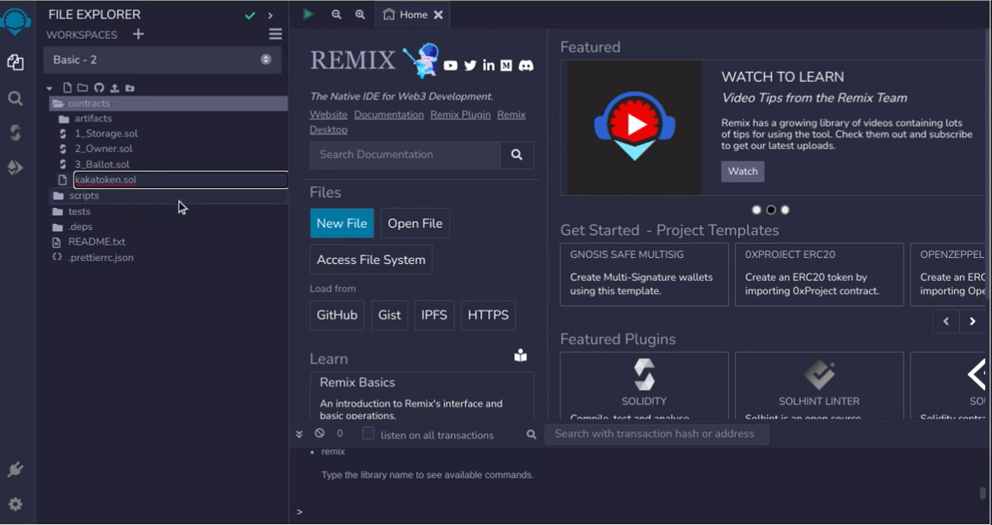
{"action": "key", "text": "Enter"}
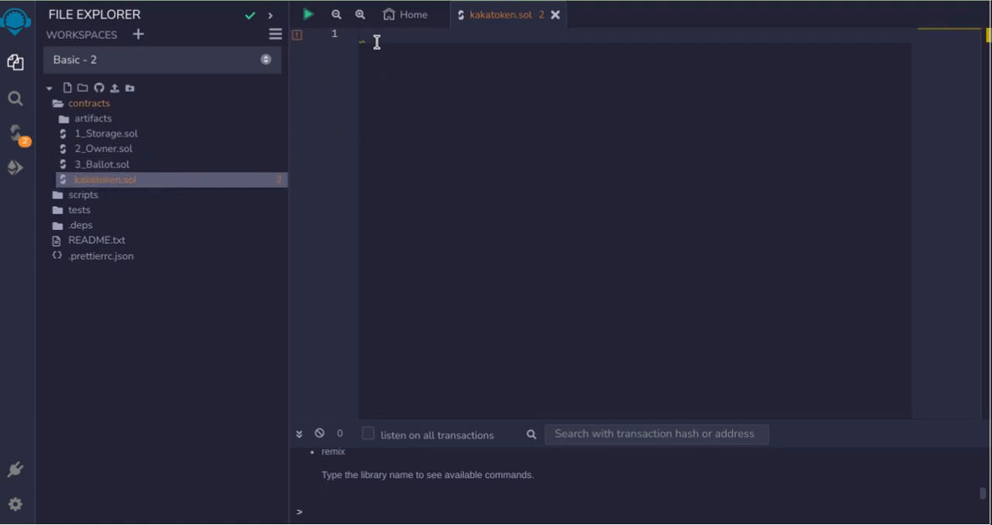
Step: Paste the copied ERC-20 code into kakatoken.sol and accept the Pasted Code Alert
{"action": "right_click", "coordinate": [376, 42]}
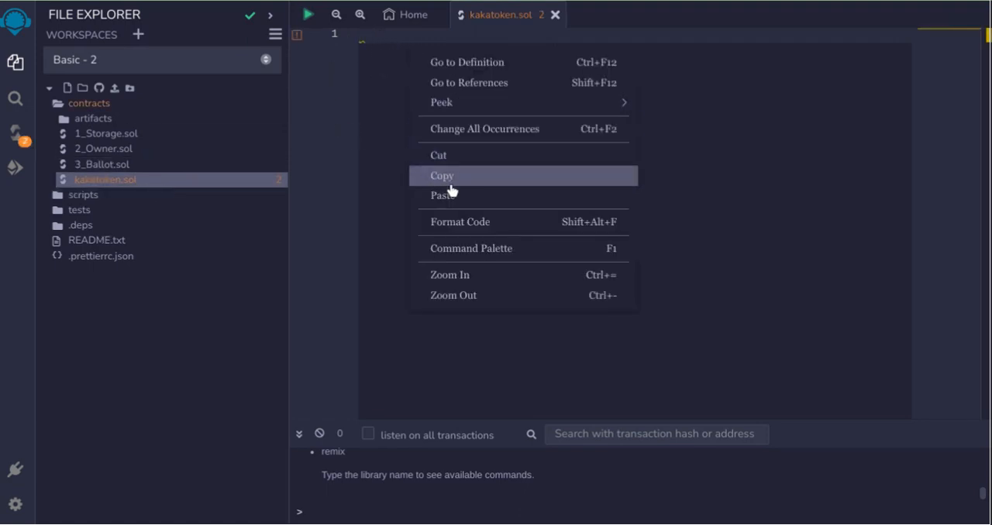
{"action": "left_click", "coordinate": [442, 175]}
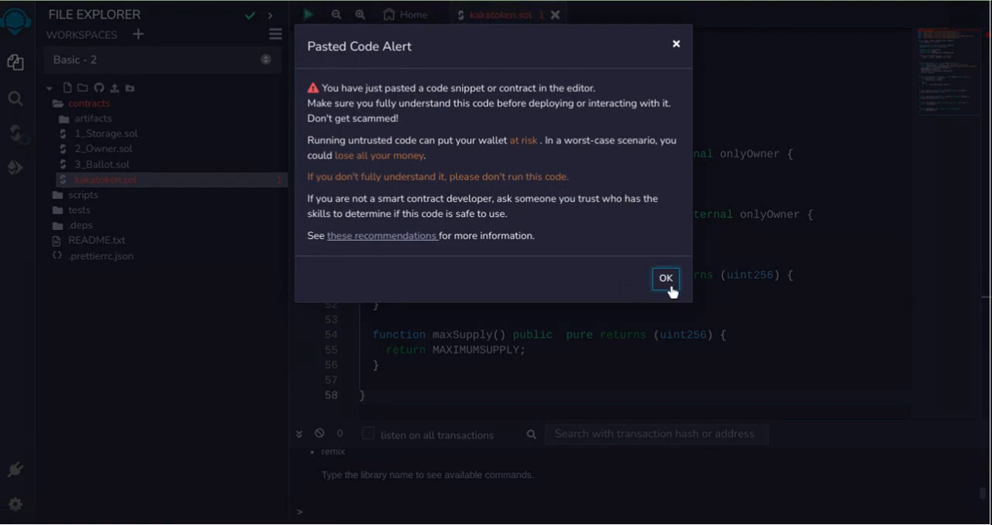
{"action": "left_click", "coordinate": [665, 279]}
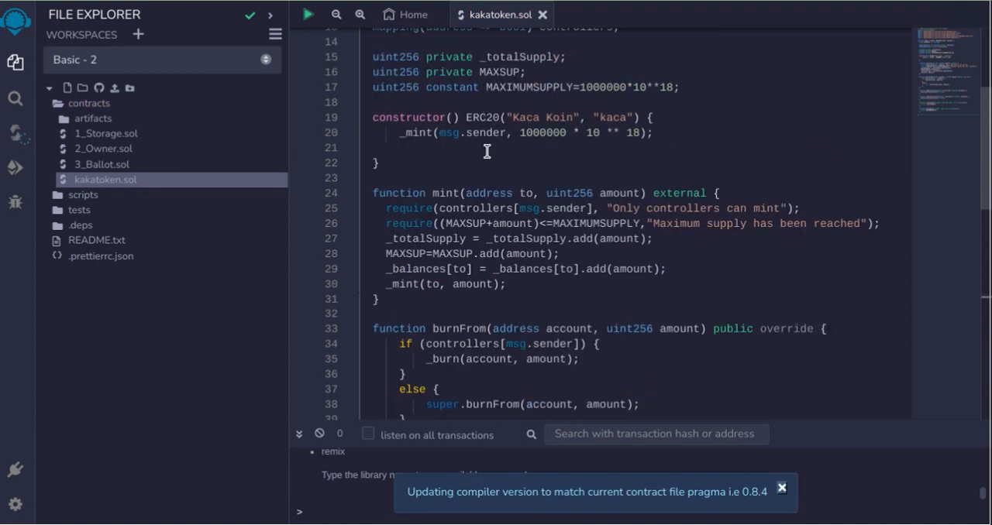
{"action": "mouse_move", "coordinate": [672, 232]}
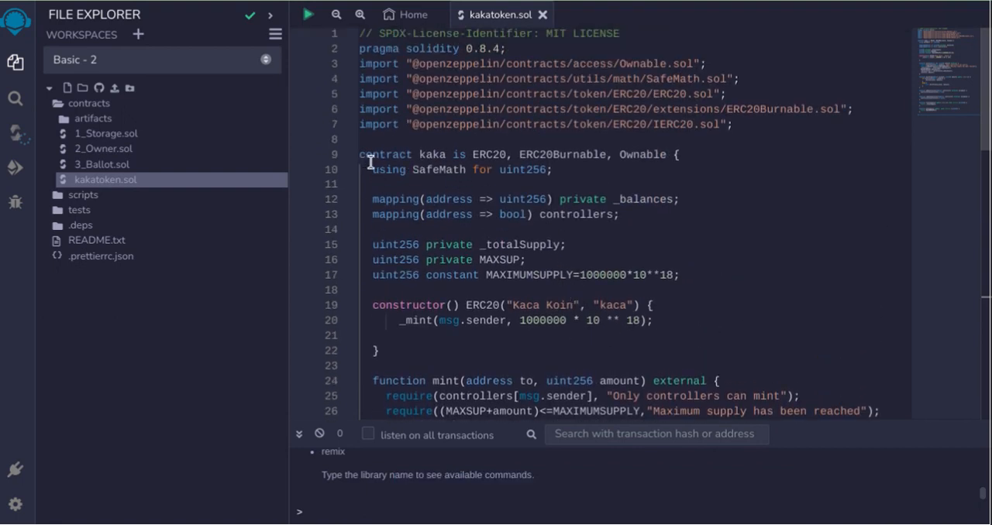
{"action": "mouse_move", "coordinate": [431, 153]}
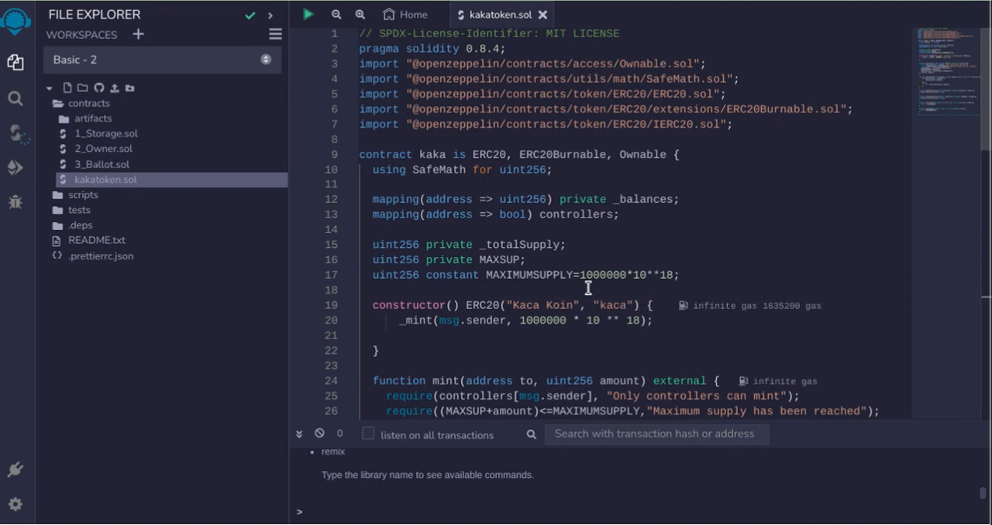
{"action": "mouse_move", "coordinate": [437, 154]}
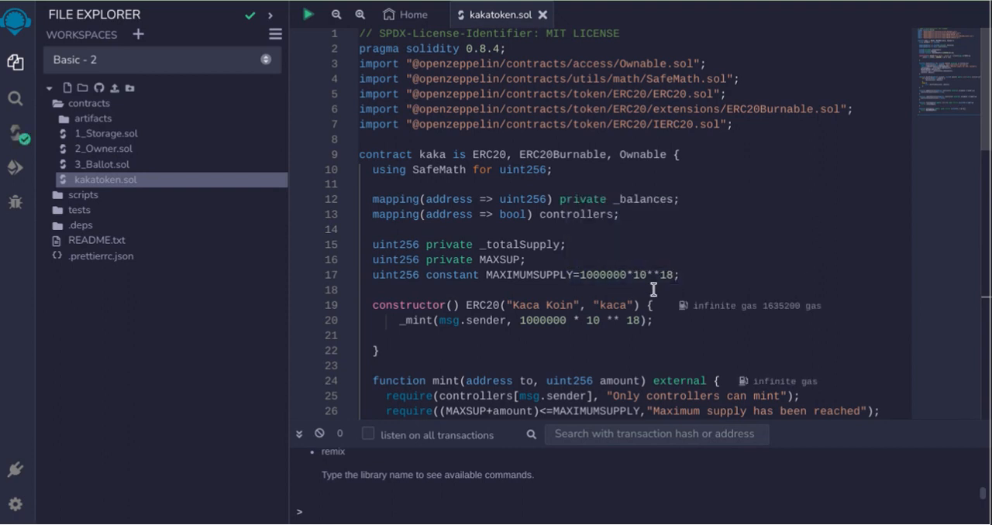
{"action": "mouse_move", "coordinate": [634, 286]}
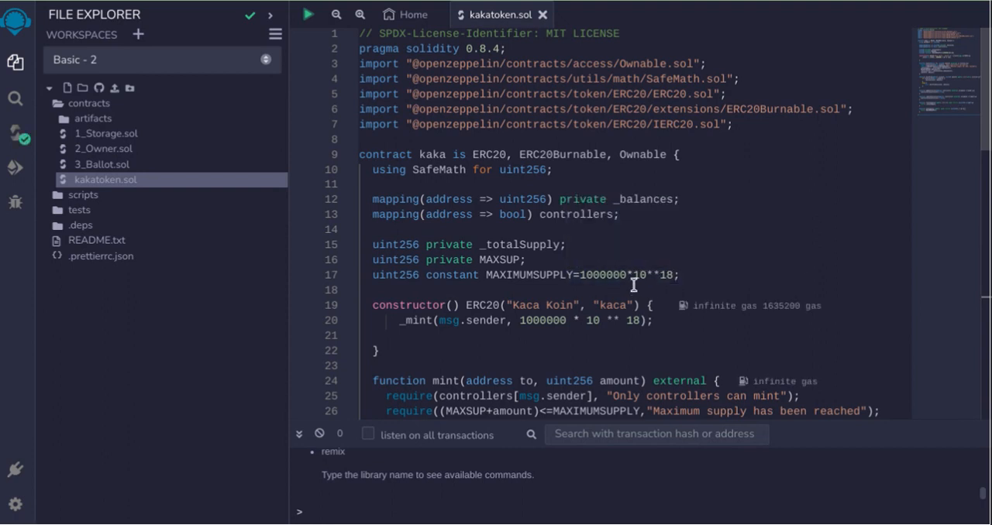
{"action": "mouse_move", "coordinate": [619, 276]}
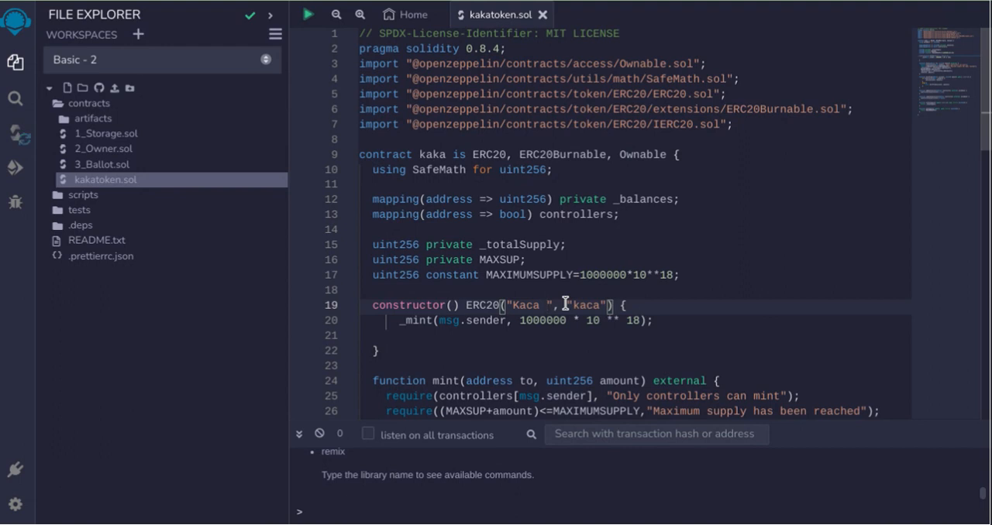
Step: Edit the constructor to ERC20("Kaca token", "KACA")
{"action": "type", "text": "token"}
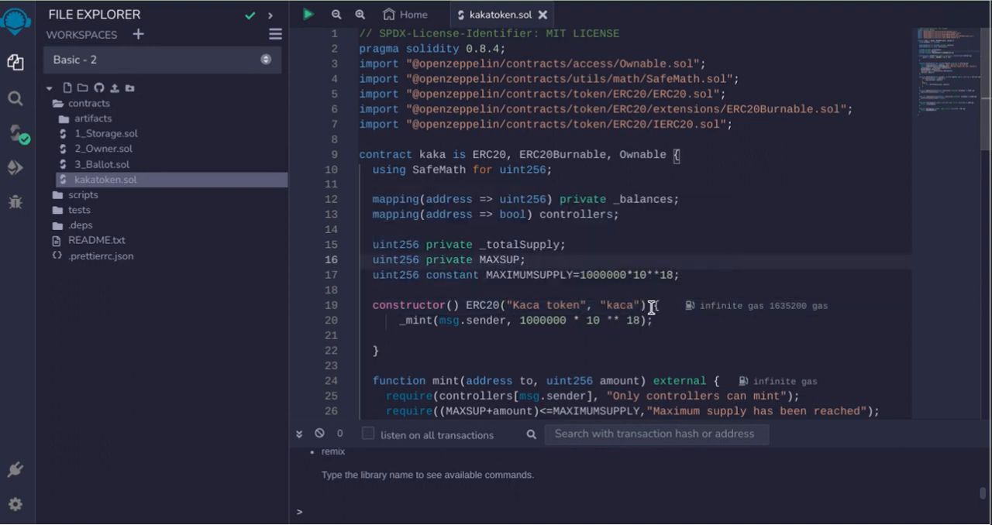
{"action": "mouse_move", "coordinate": [620, 304]}
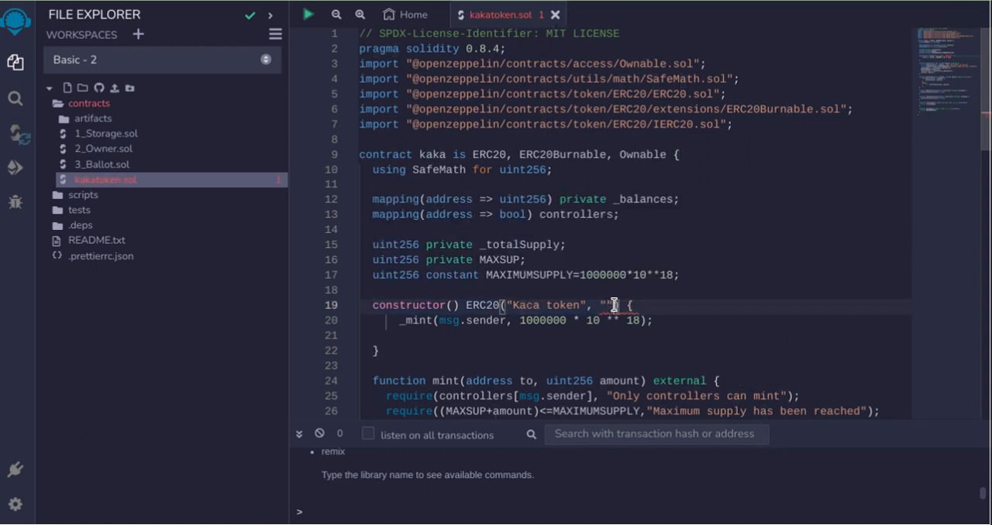
{"action": "type", "text": "k"}
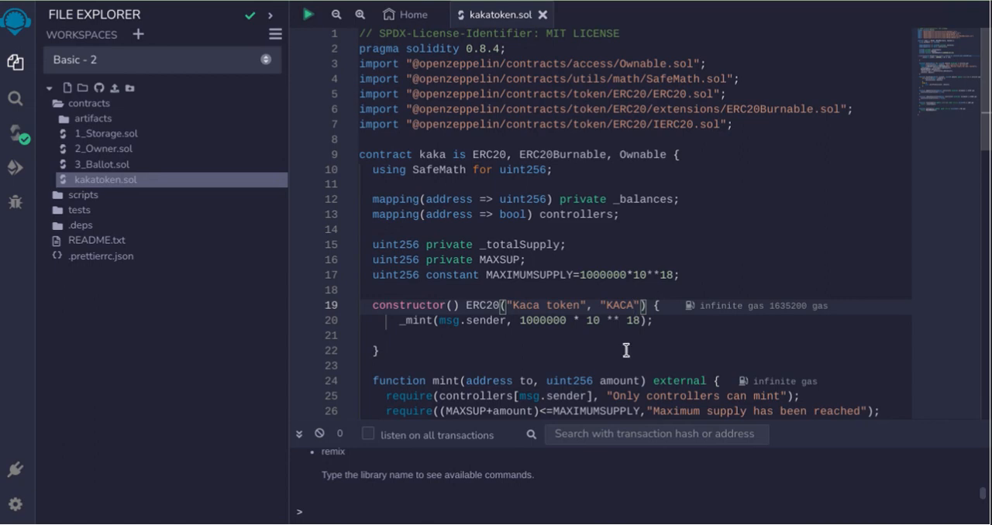
{"action": "scroll", "scroll_direction": "down", "scroll_amount": 3}
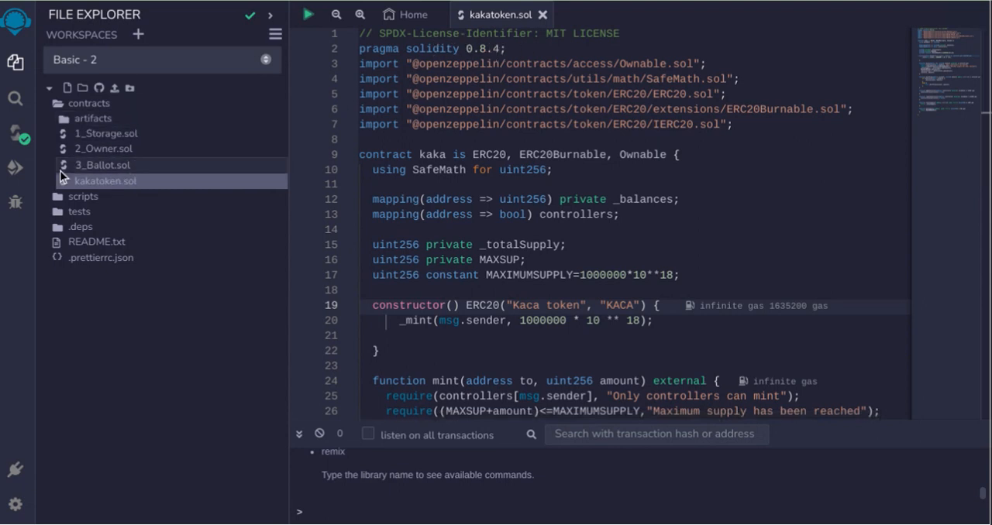
{"action": "left_click", "coordinate": [16, 138]}
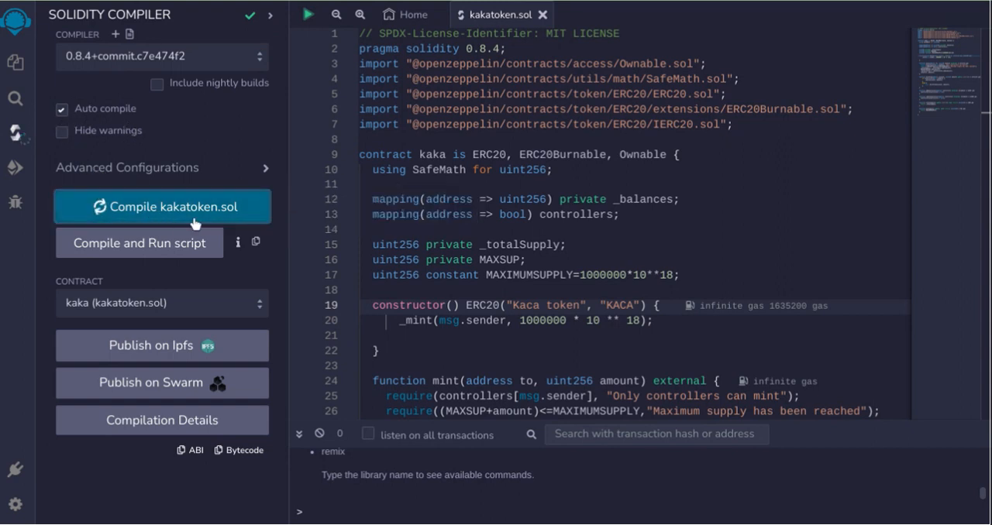
{"action": "left_click", "coordinate": [162, 208]}
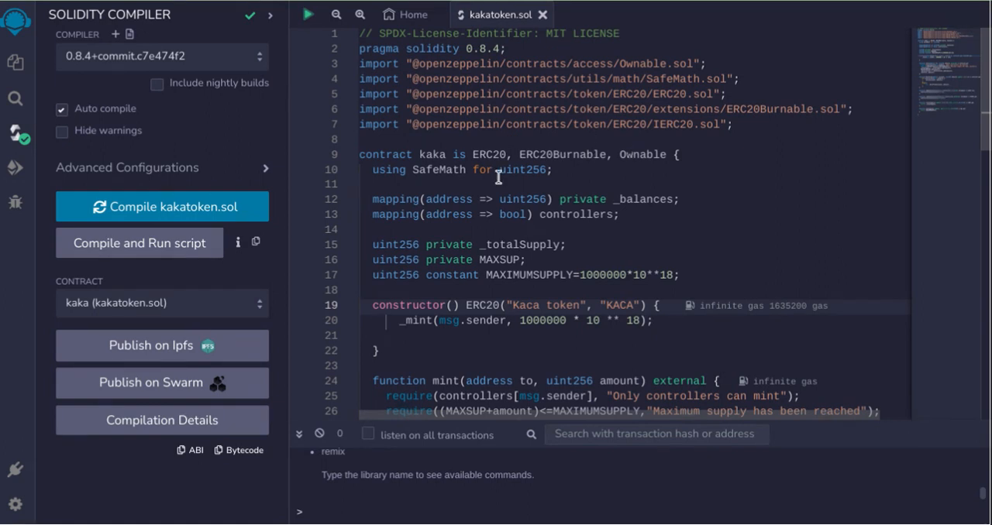
{"action": "mouse_move", "coordinate": [593, 265]}
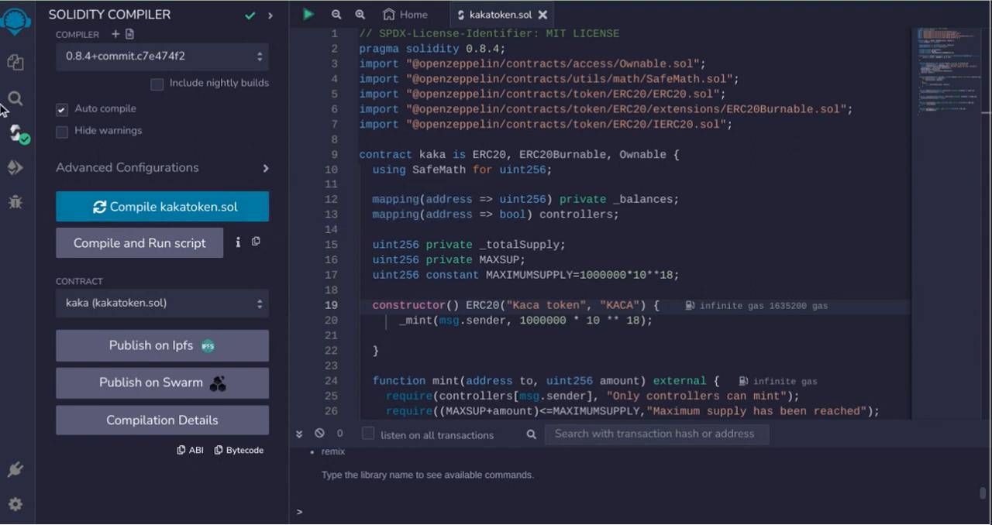
{"action": "mouse_move", "coordinate": [15, 168]}
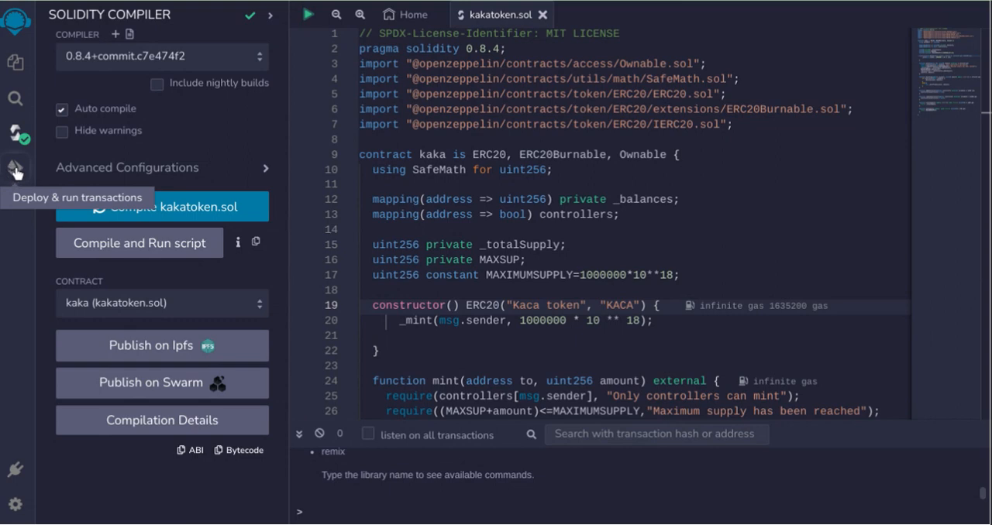
Step: Show the Deploy & Run Transactions panel and list the Environment options
{"action": "left_click", "coordinate": [16, 168]}
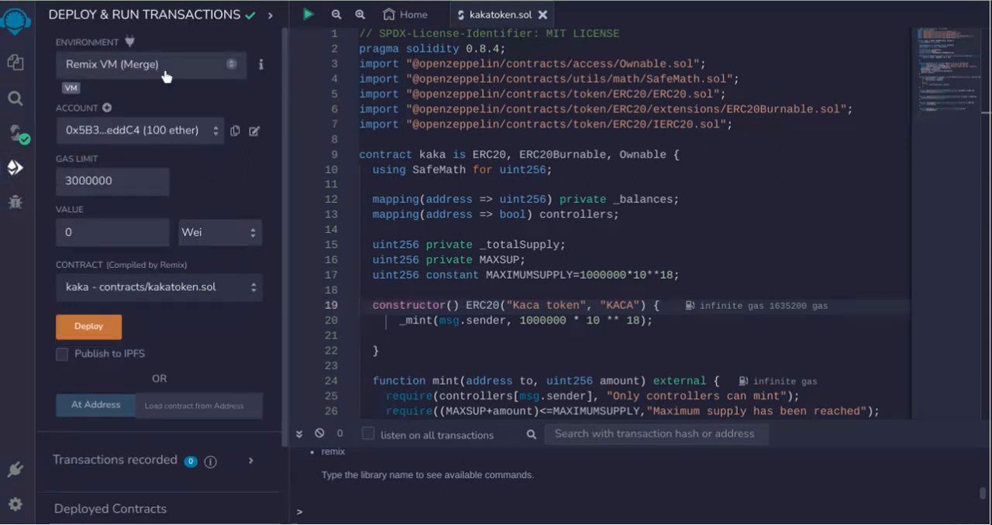
{"action": "left_click", "coordinate": [152, 66]}
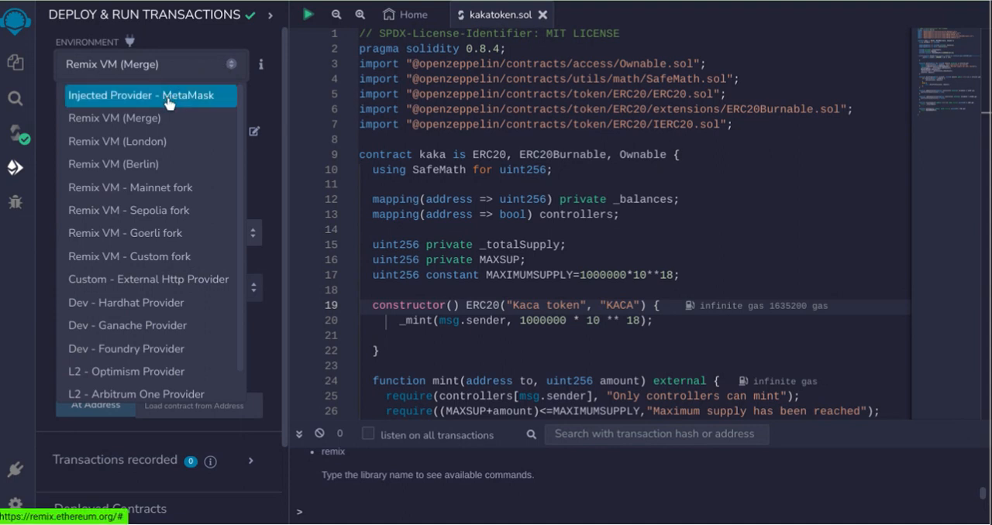
{"action": "mouse_move", "coordinate": [174, 102]}
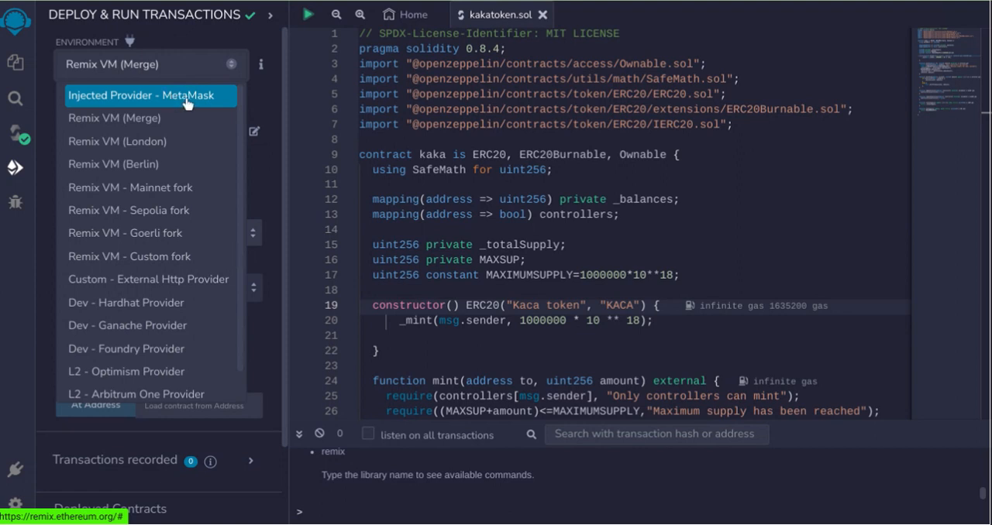
{"action": "mouse_move", "coordinate": [185, 102]}
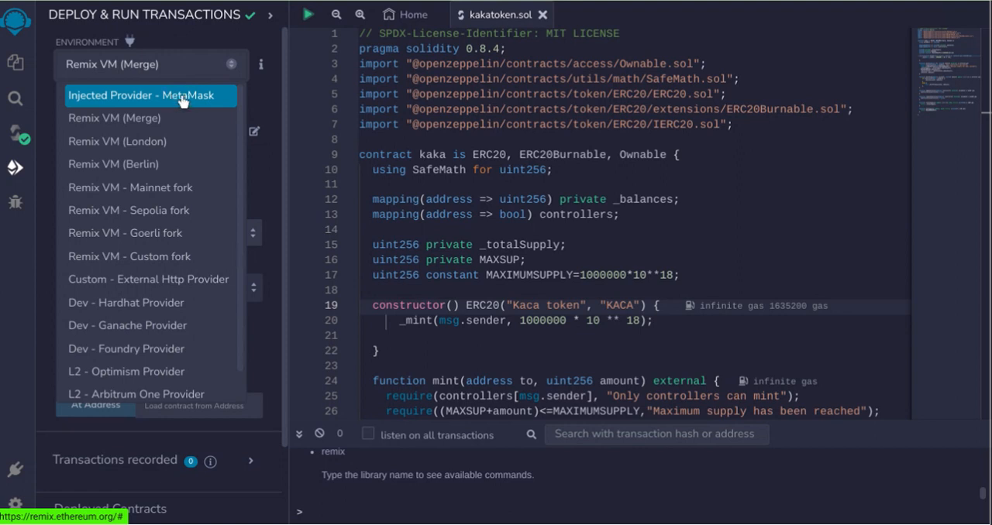
{"action": "mouse_move", "coordinate": [186, 99]}
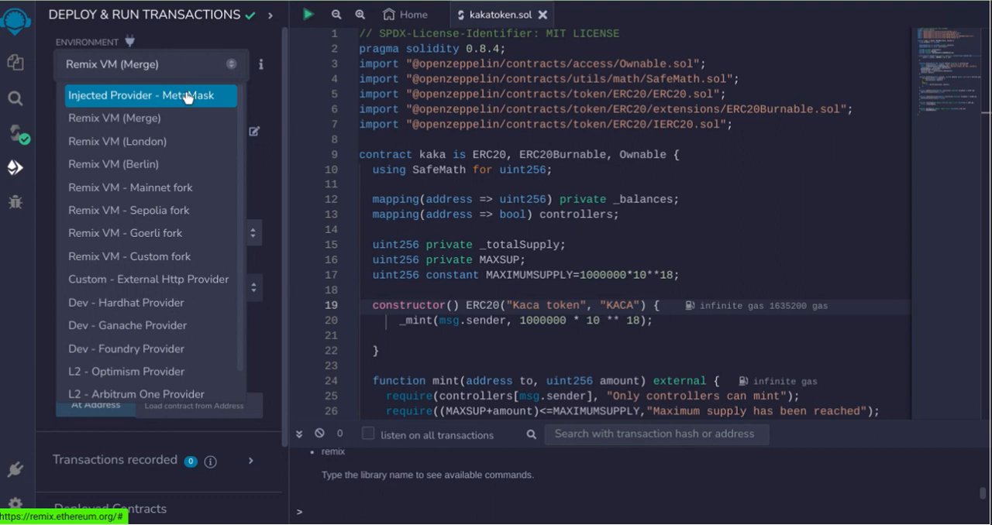
{"action": "mouse_move", "coordinate": [147, 96]}
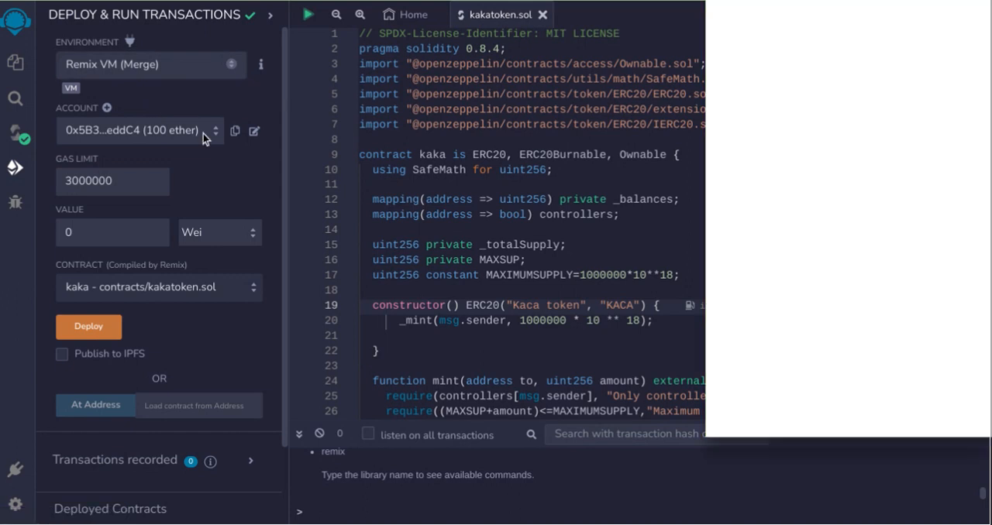
Step: Choose Injected Provider - MetaMask and unlock the wallet, retrying after an incorrect password
{"action": "left_click", "coordinate": [152, 65]}
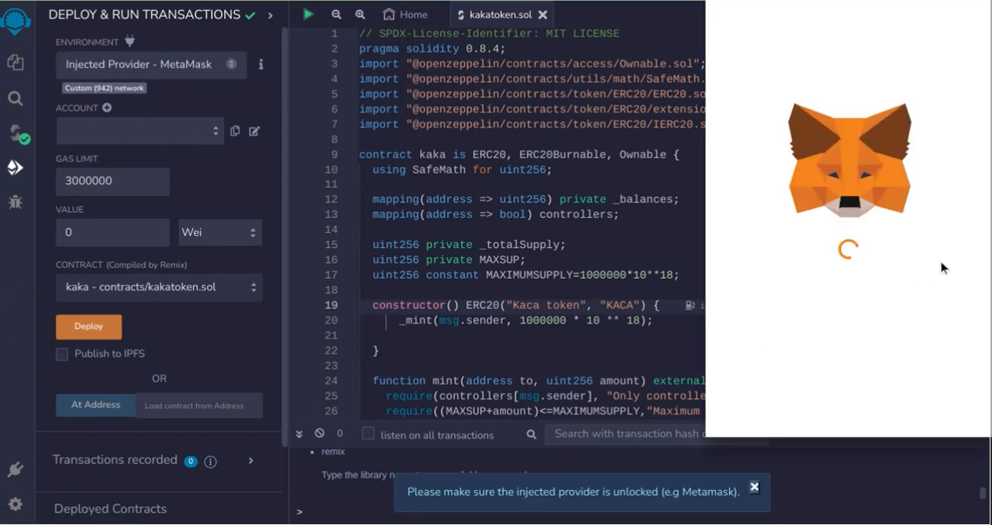
{"action": "mouse_move", "coordinate": [917, 338]}
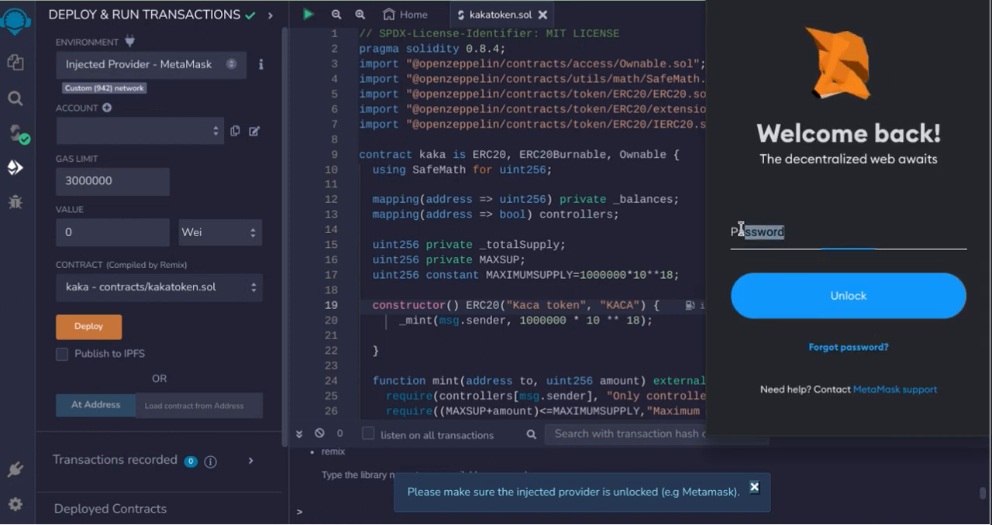
{"action": "left_click", "coordinate": [848, 232]}
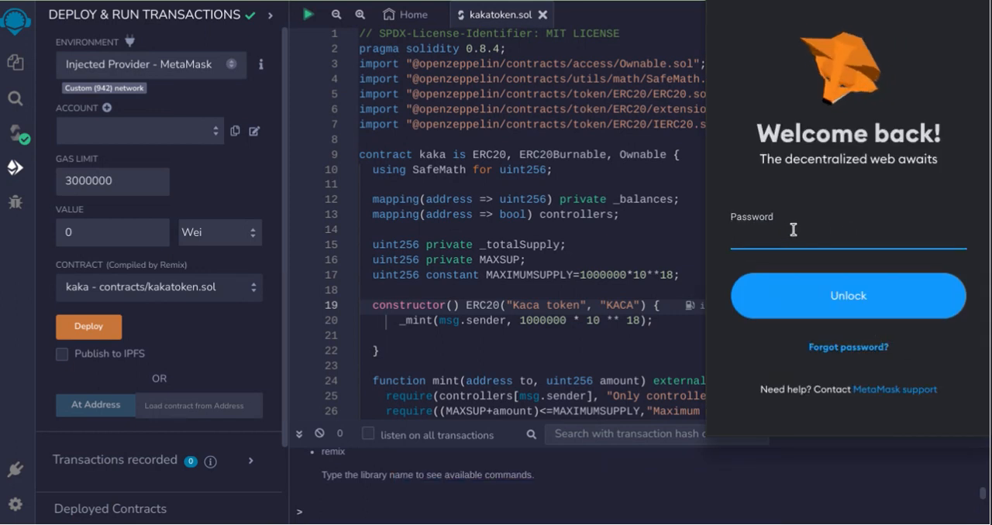
{"action": "type", "text": "•••••"}
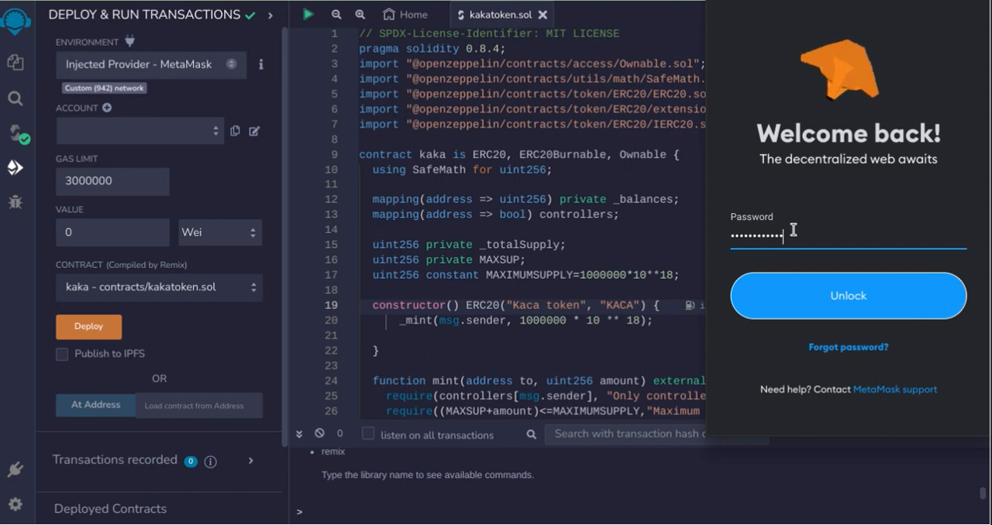
{"action": "left_click", "coordinate": [848, 295]}
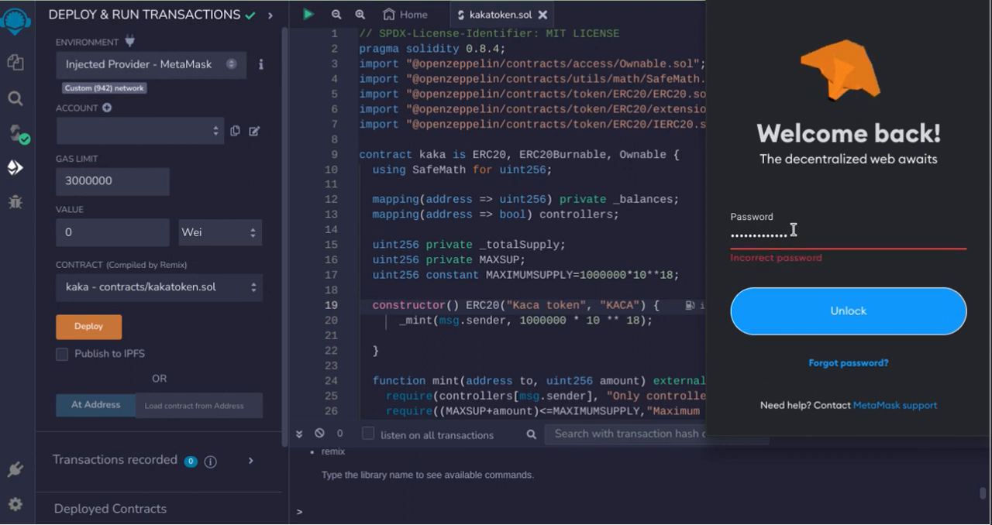
{"action": "left_click", "coordinate": [848, 310]}
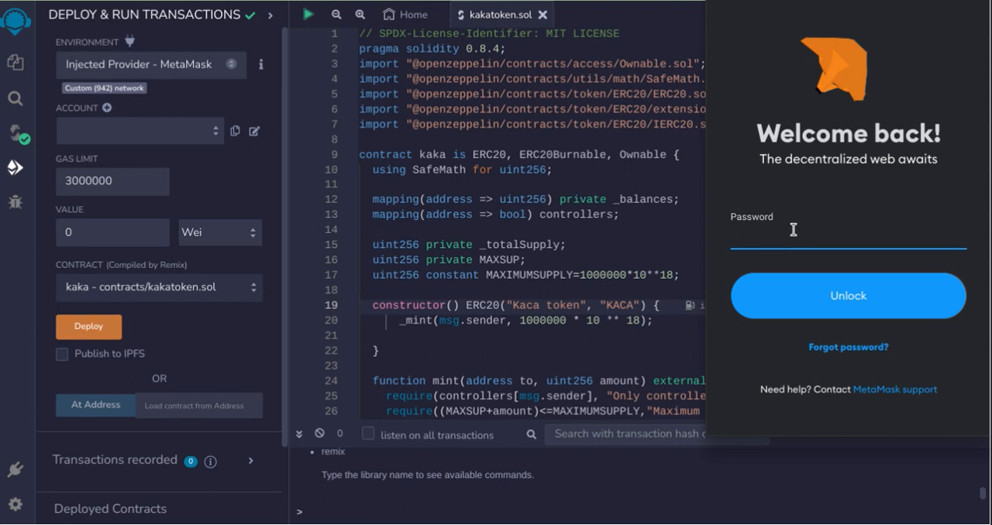
{"action": "type", "text": "password"}
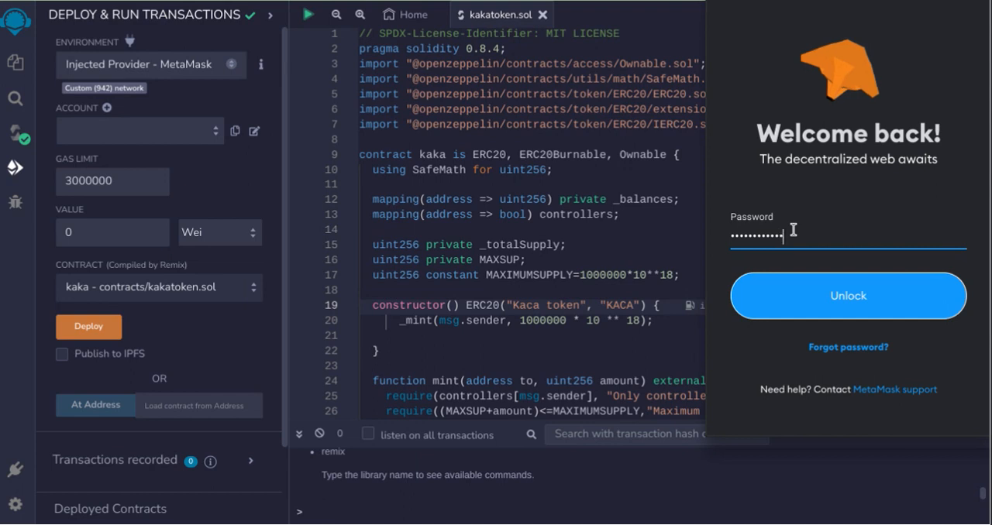
{"action": "left_click", "coordinate": [848, 294]}
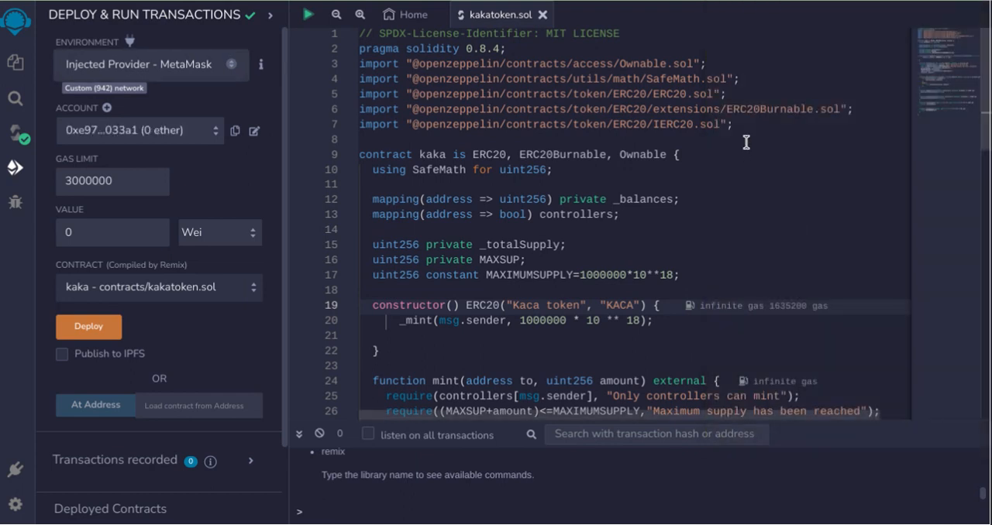
{"action": "mouse_move", "coordinate": [812, 220]}
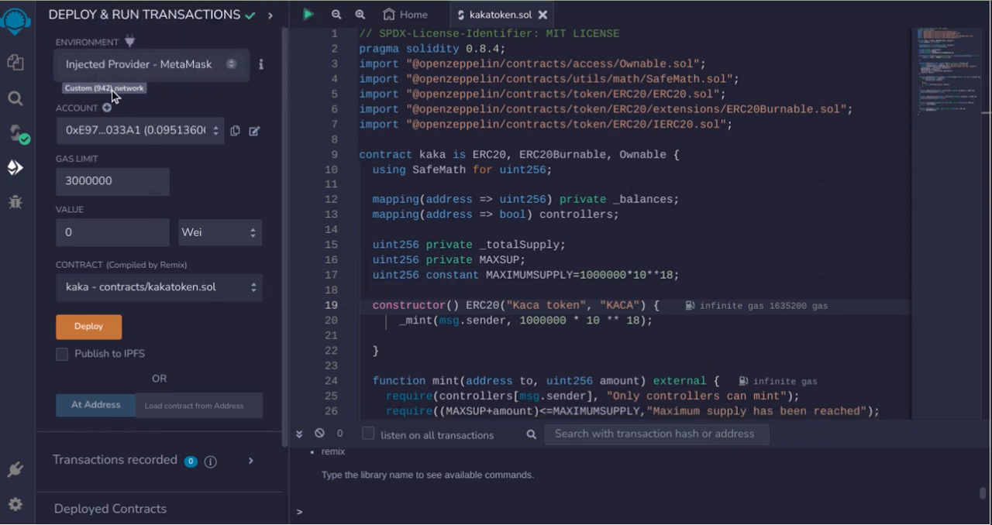
{"action": "mouse_move", "coordinate": [200, 60]}
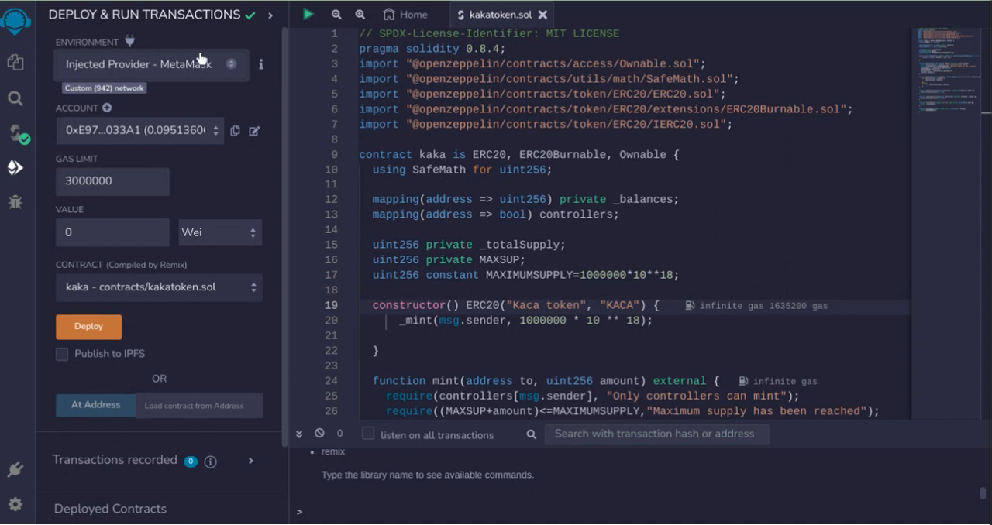
{"action": "mouse_move", "coordinate": [105, 93]}
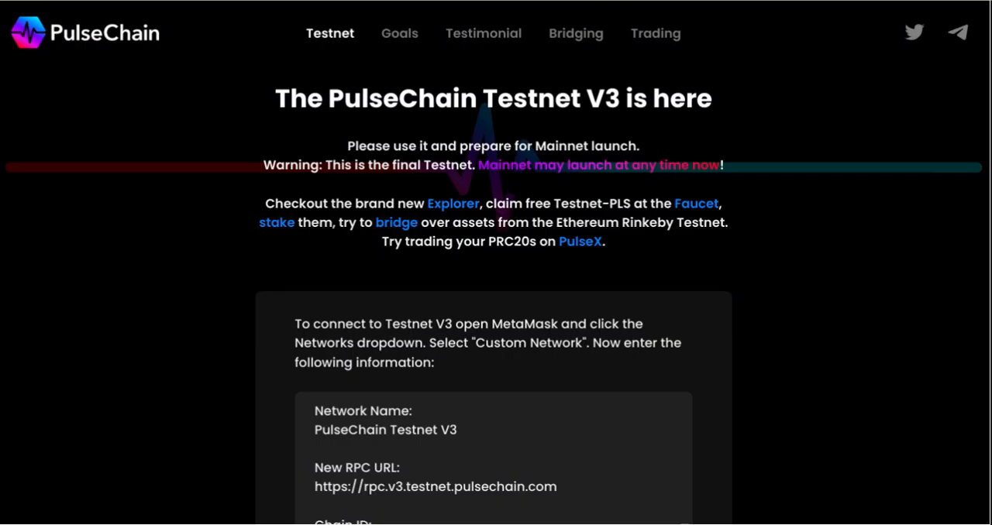
{"action": "scroll", "scroll_direction": "down", "scroll_amount": 3}
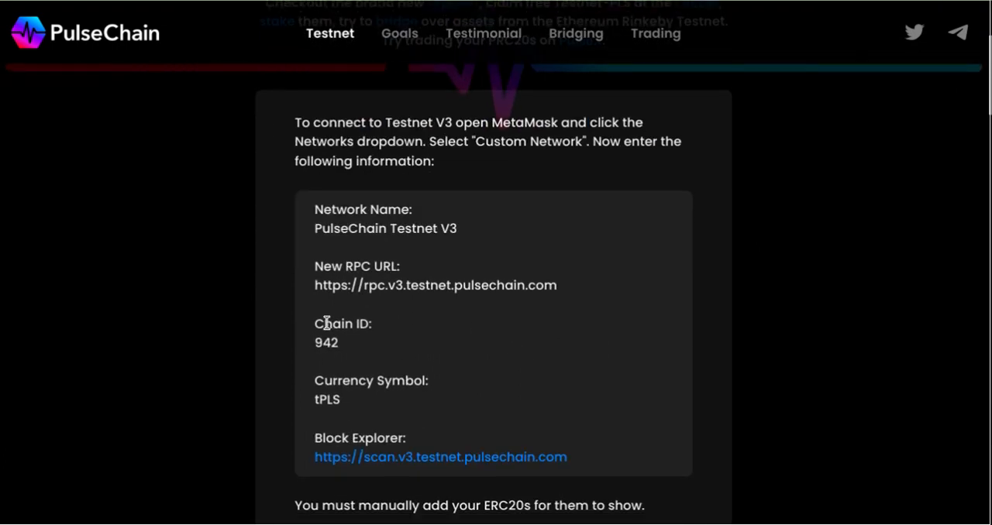
{"action": "mouse_move", "coordinate": [87, 1]}
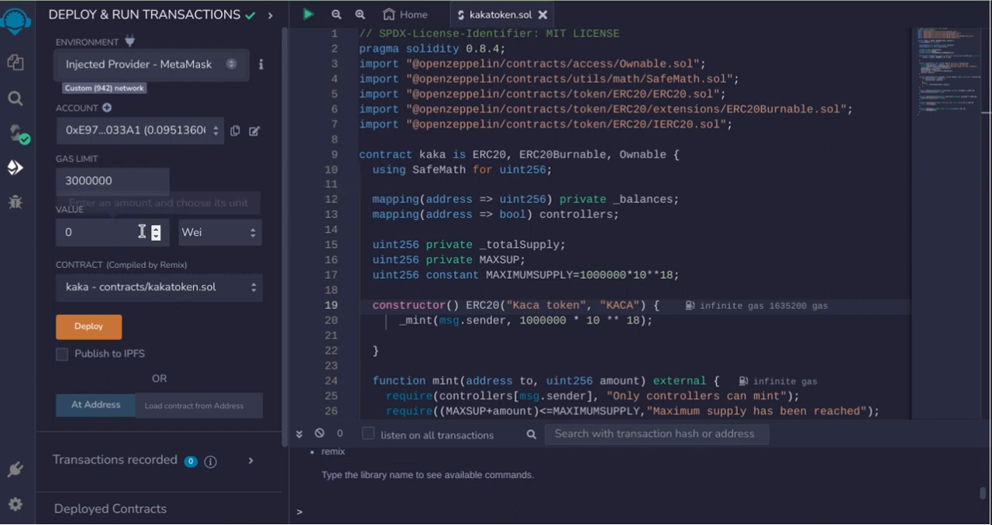
{"action": "mouse_move", "coordinate": [343, 456]}
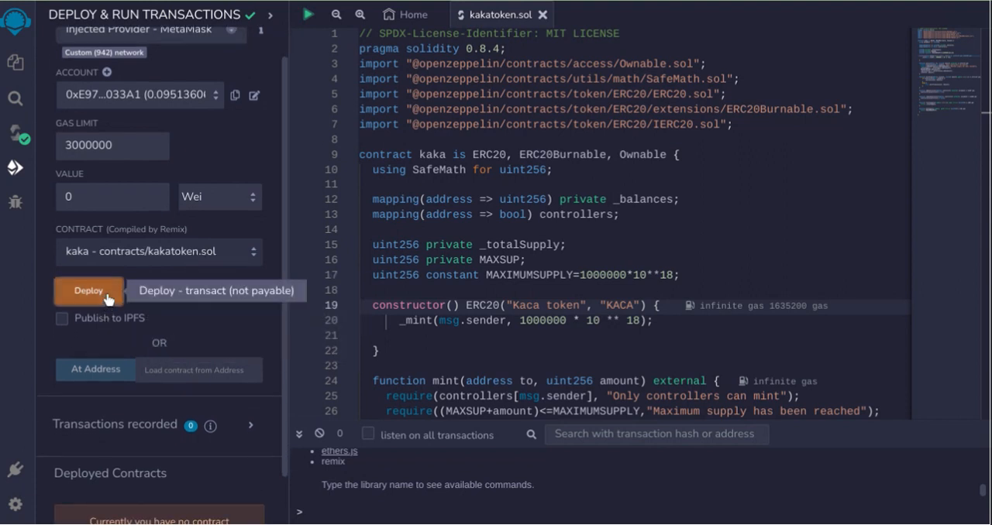
Step: Deploy the kaka contract and confirm the transaction in MetaMask
{"action": "left_click", "coordinate": [87, 291]}
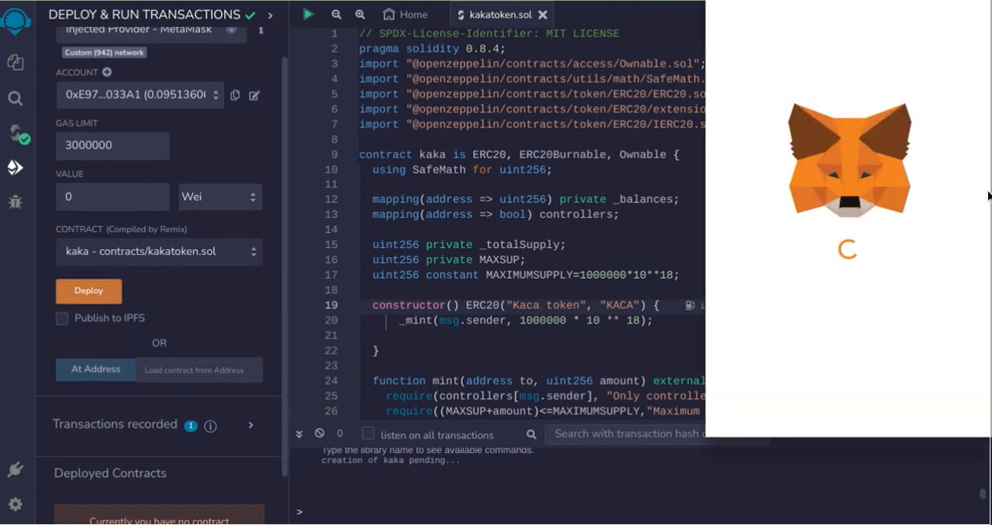
{"action": "mouse_move", "coordinate": [815, 254]}
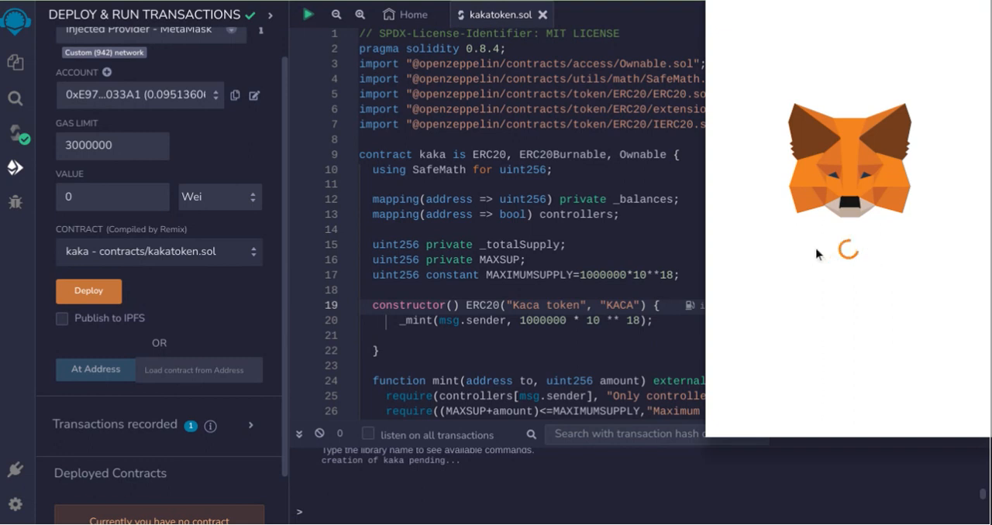
{"action": "mouse_move", "coordinate": [968, 350]}
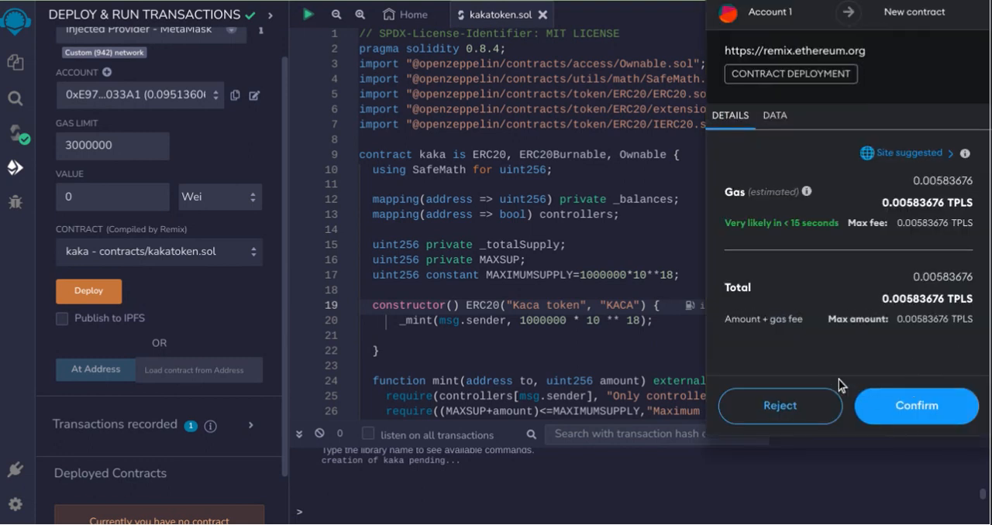
{"action": "left_click", "coordinate": [916, 406]}
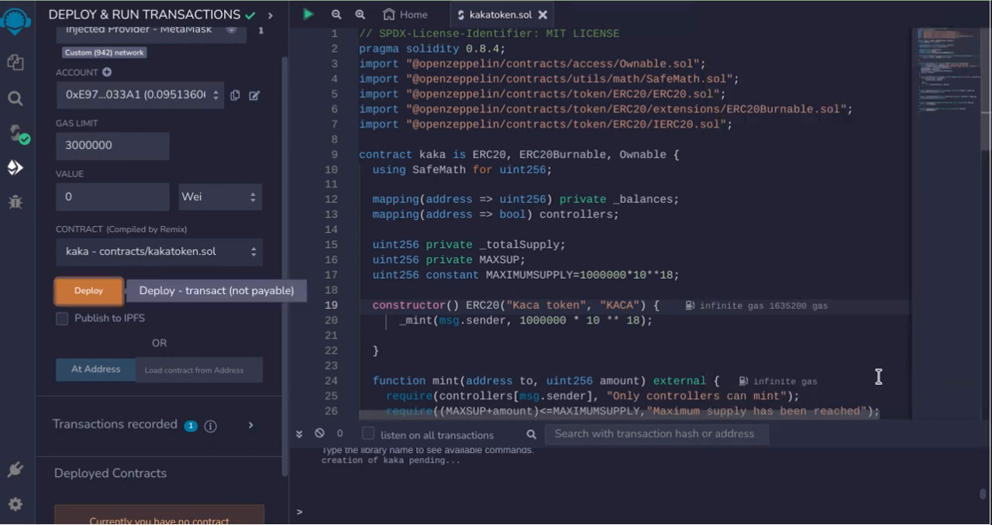
{"action": "mouse_move", "coordinate": [230, 287]}
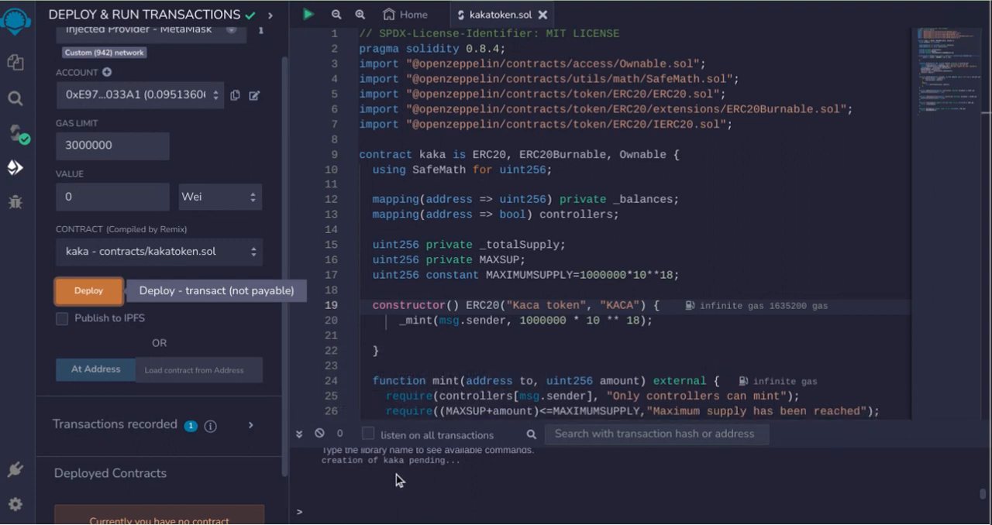
{"action": "mouse_move", "coordinate": [434, 477]}
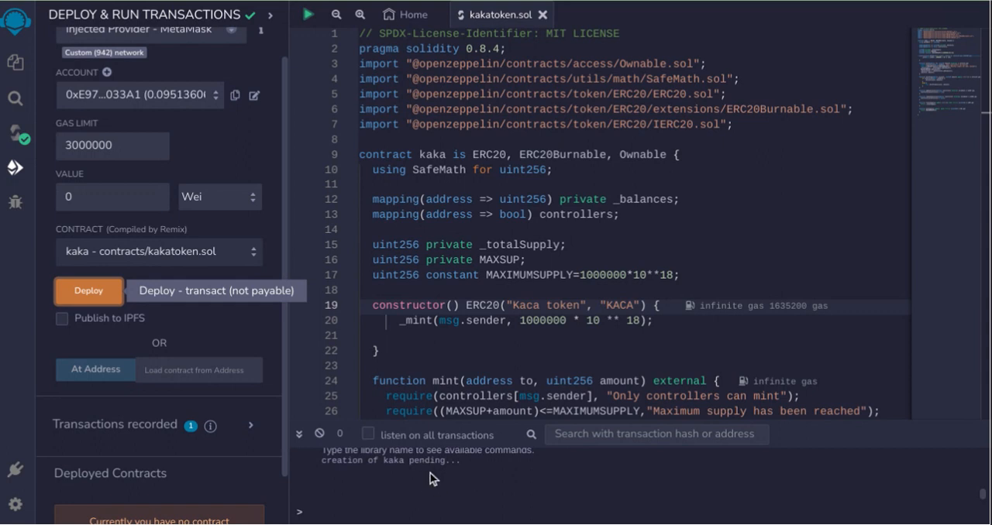
{"action": "mouse_move", "coordinate": [365, 479]}
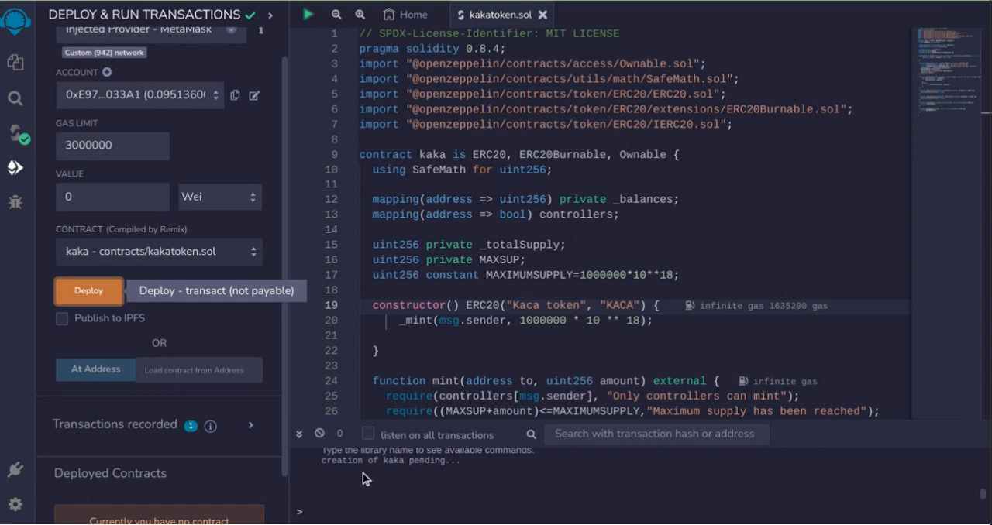
{"action": "mouse_move", "coordinate": [442, 465]}
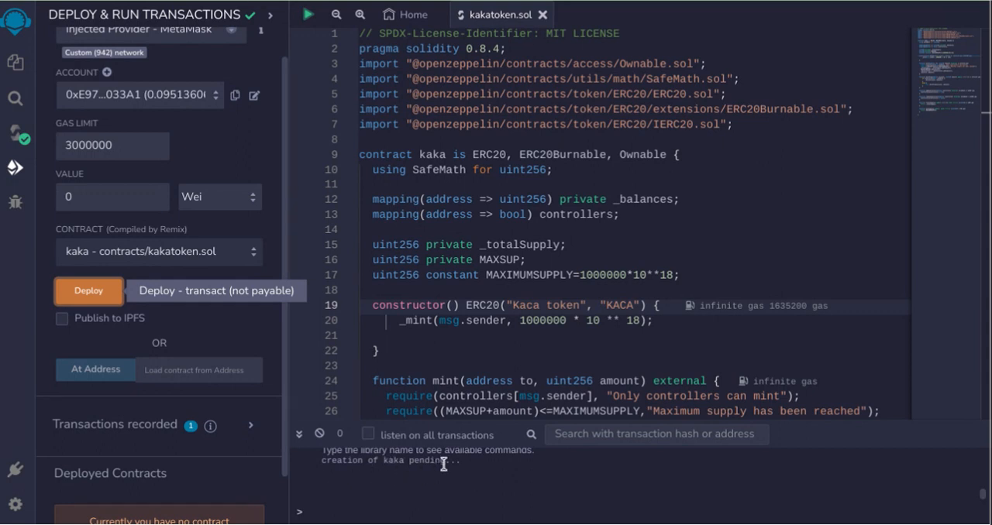
Step: Deploy the kaka contract again so its creation is confirmed in a block
{"action": "left_click", "coordinate": [89, 291]}
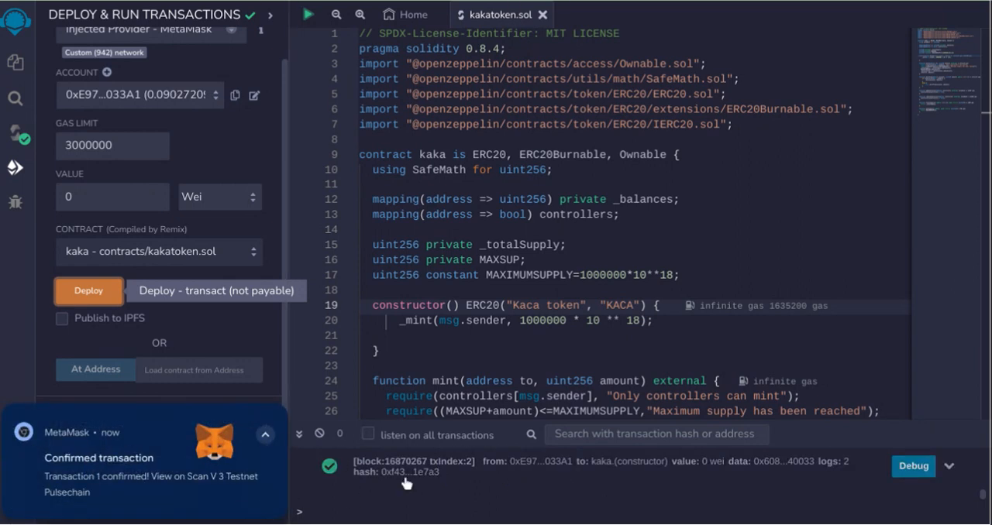
{"action": "mouse_move", "coordinate": [753, 203]}
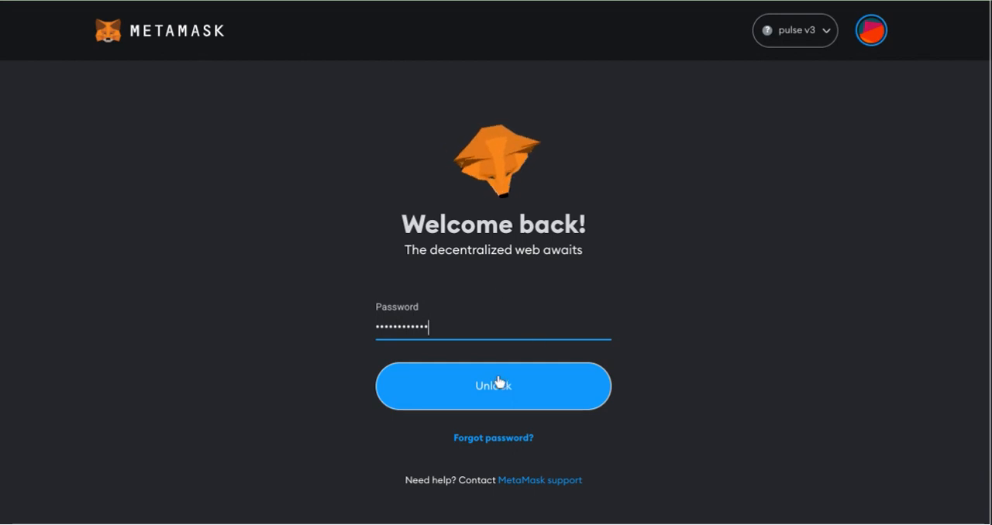
Step: Unlock MetaMask with the password and show Account 1's activity with two remix.ethereum.org deployments
{"action": "left_click", "coordinate": [492, 385]}
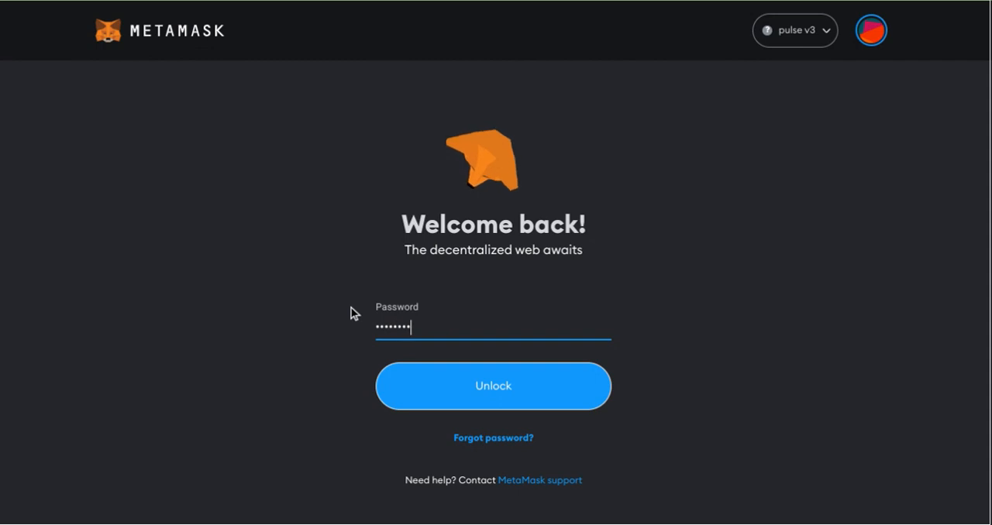
{"action": "type", "text": "••"}
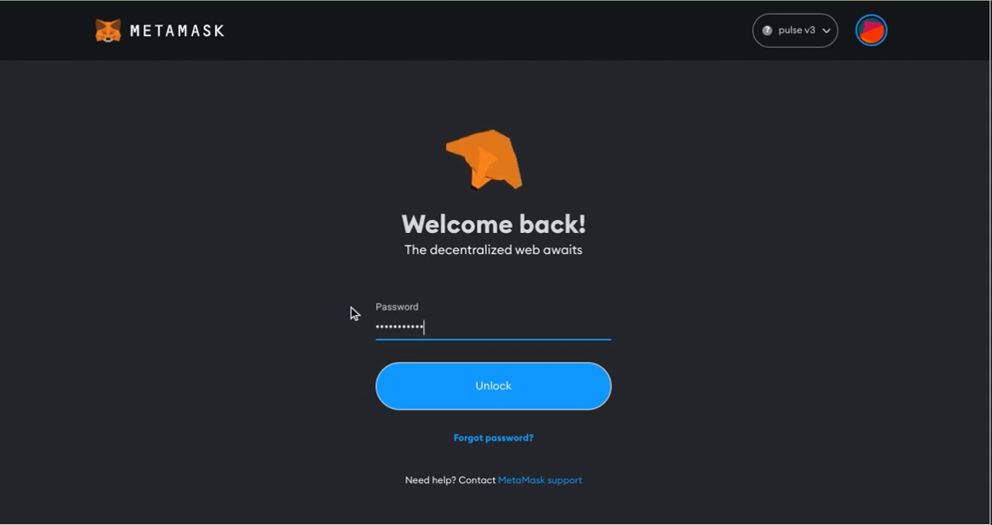
{"action": "left_click", "coordinate": [493, 386]}
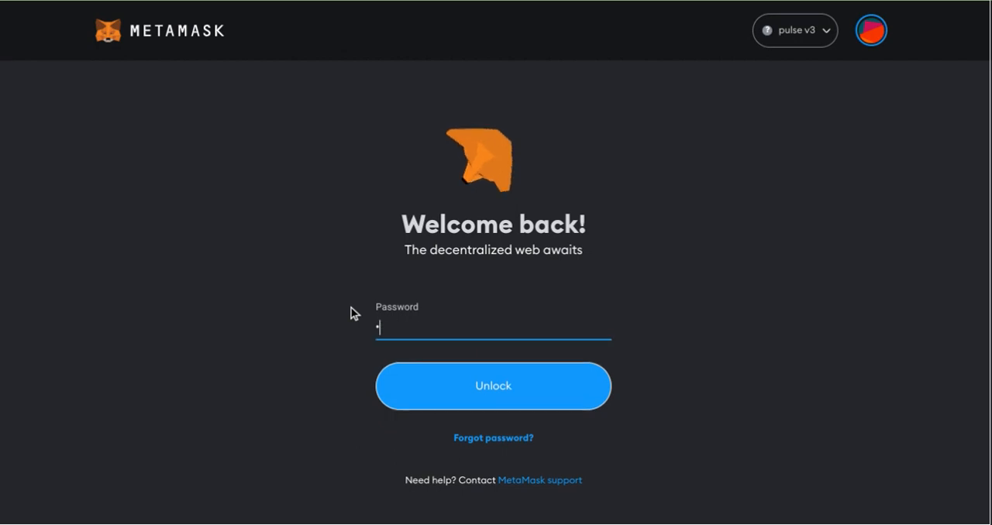
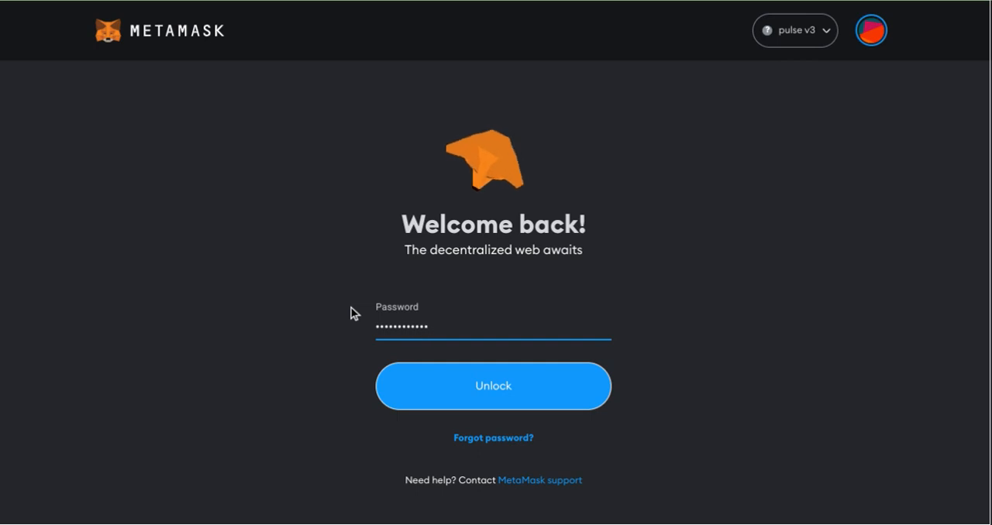
{"action": "left_click", "coordinate": [492, 386]}
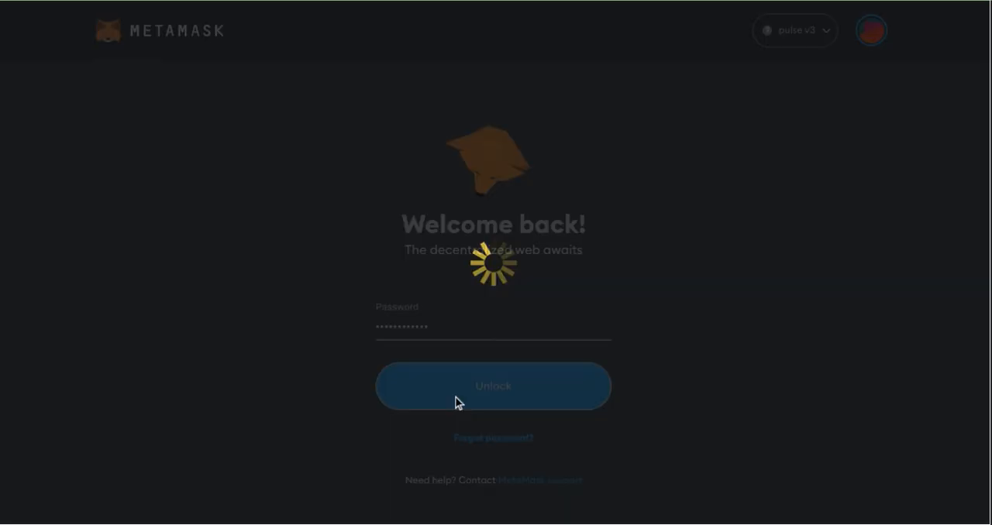
{"action": "left_click", "coordinate": [493, 385]}
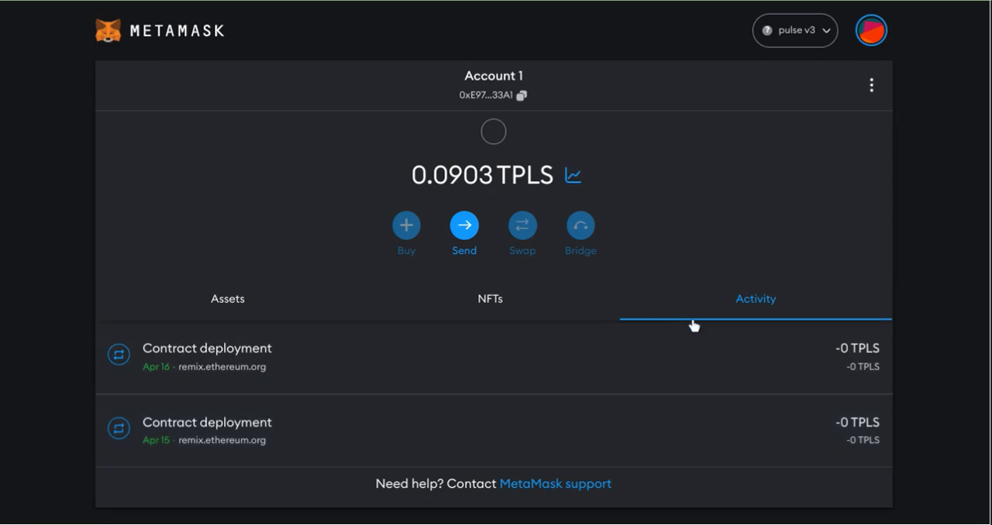
{"action": "mouse_move", "coordinate": [205, 378]}
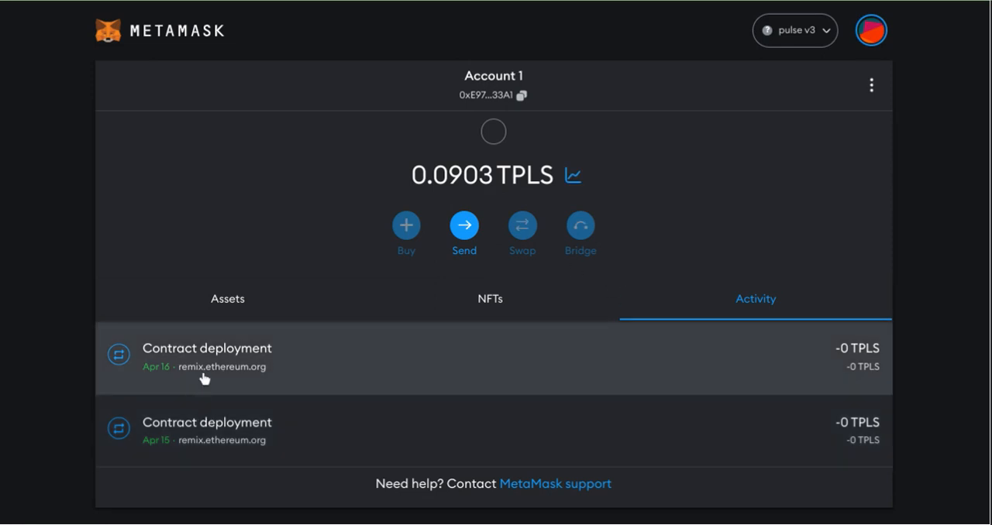
{"action": "mouse_move", "coordinate": [213, 387]}
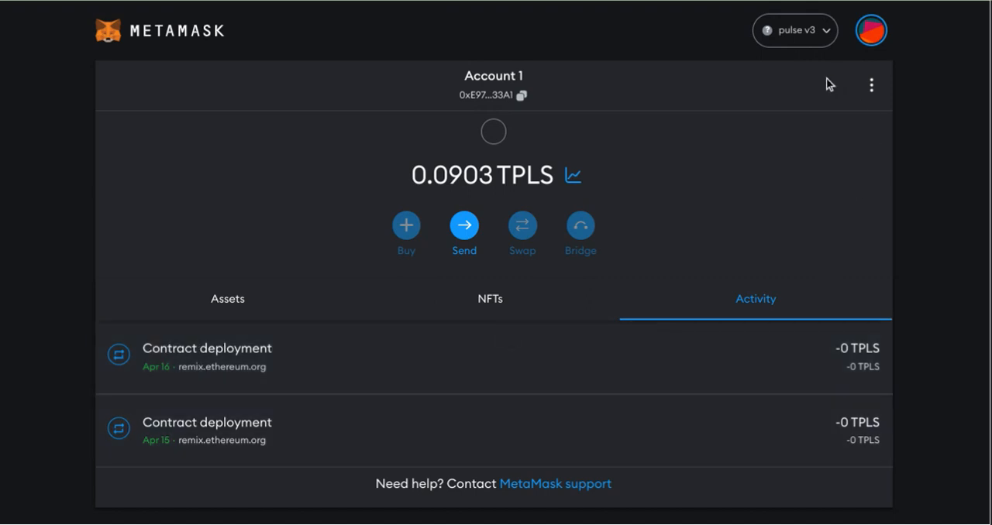
Step: View the account on the testnet explorer and open the Kaca token (KACA) contract from its transactions
{"action": "left_click", "coordinate": [871, 85]}
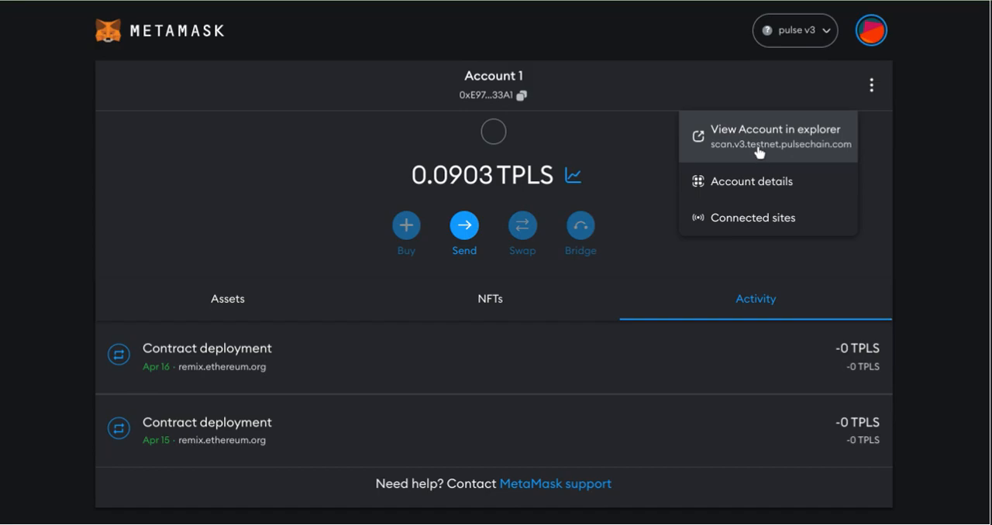
{"action": "left_click", "coordinate": [771, 131]}
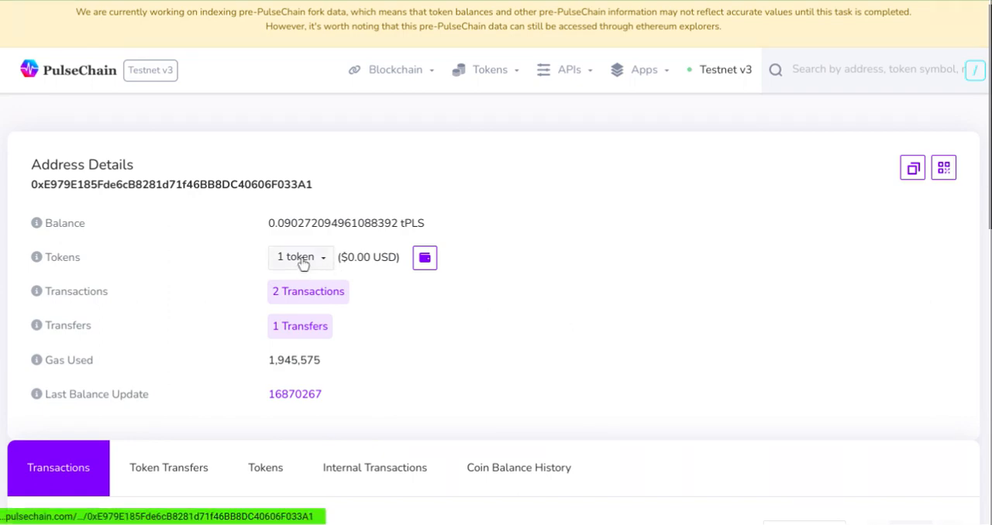
{"action": "scroll", "scroll_direction": "down", "scroll_amount": 3}
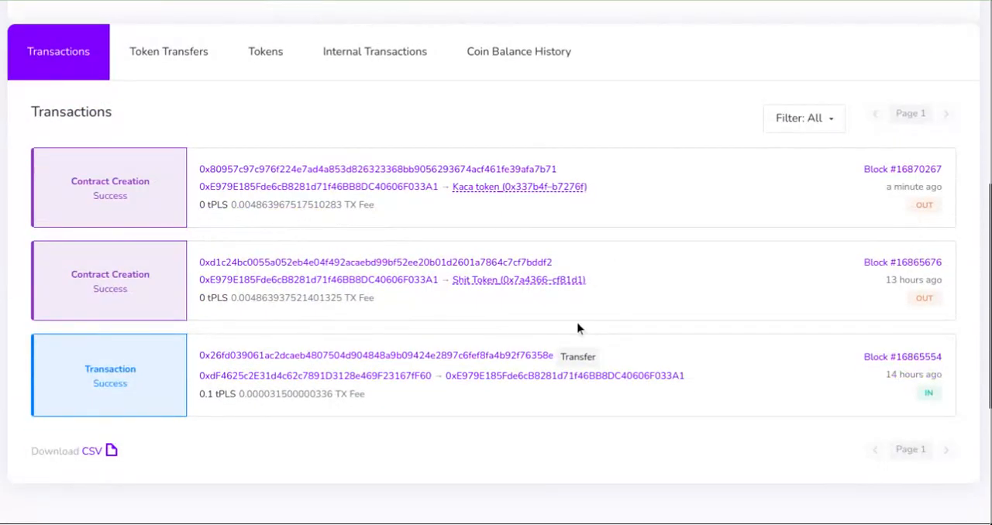
{"action": "mouse_move", "coordinate": [620, 319]}
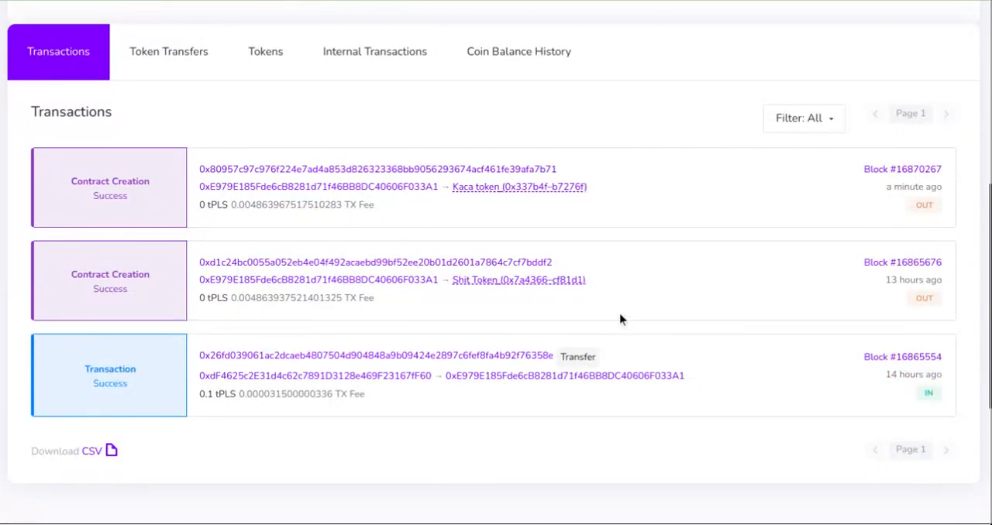
{"action": "mouse_move", "coordinate": [455, 311]}
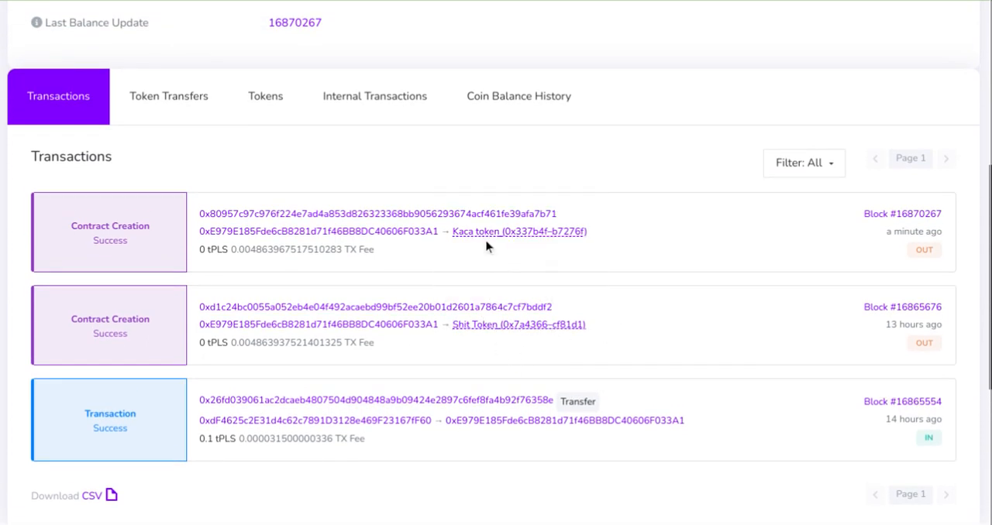
{"action": "mouse_move", "coordinate": [518, 231]}
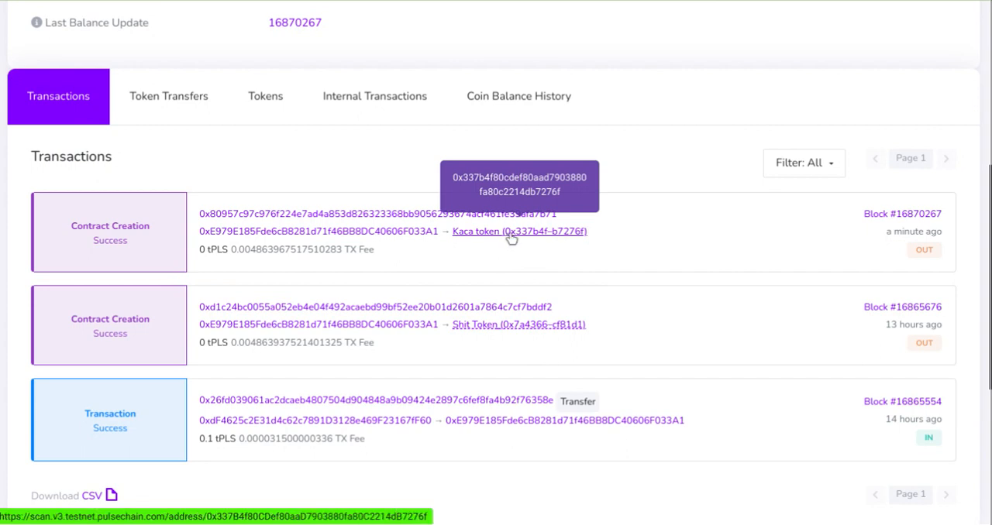
{"action": "left_click", "coordinate": [517, 231]}
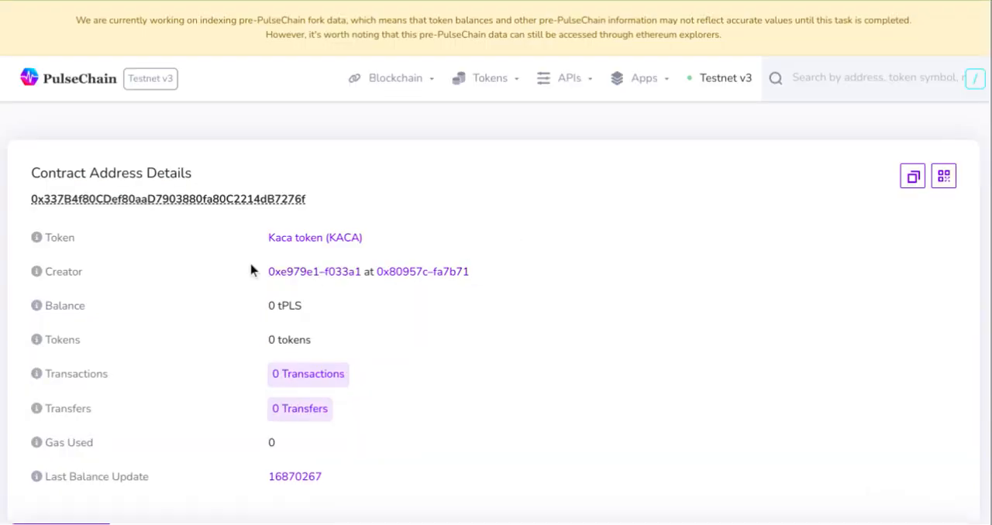
{"action": "mouse_move", "coordinate": [911, 177]}
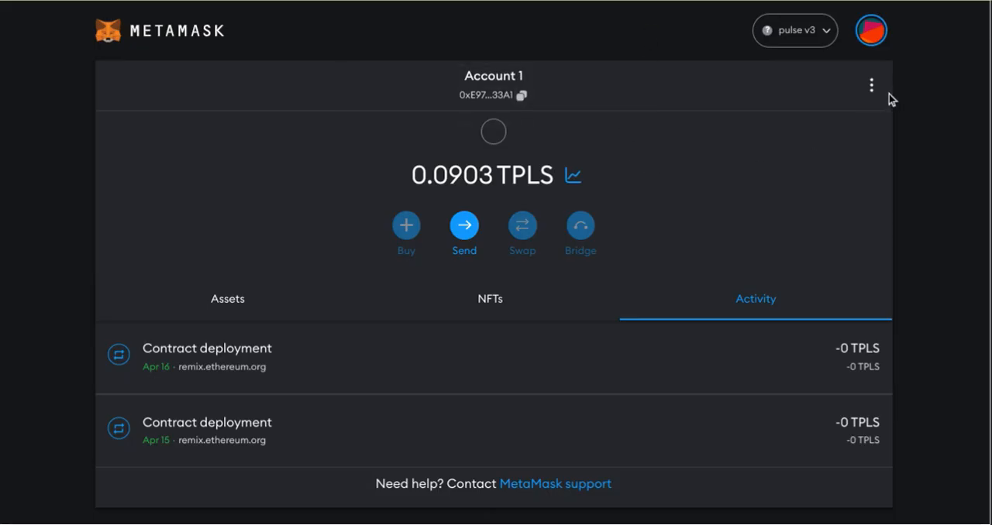
Step: Import the KACA token by contract address 7B4f80CDef80aaD7903880fa80C2214dB72760, showing 1,000,000 KACA
{"action": "left_click", "coordinate": [226, 298]}
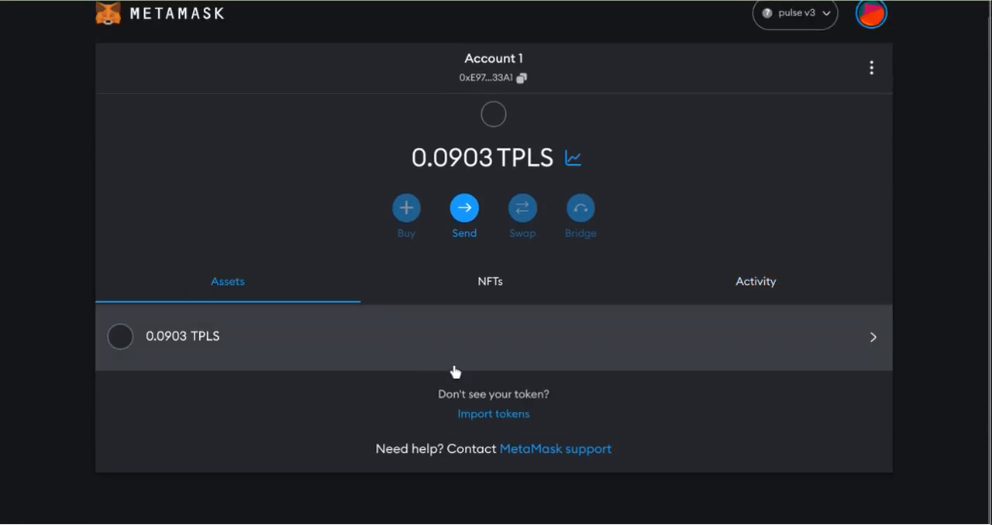
{"action": "left_click", "coordinate": [493, 413]}
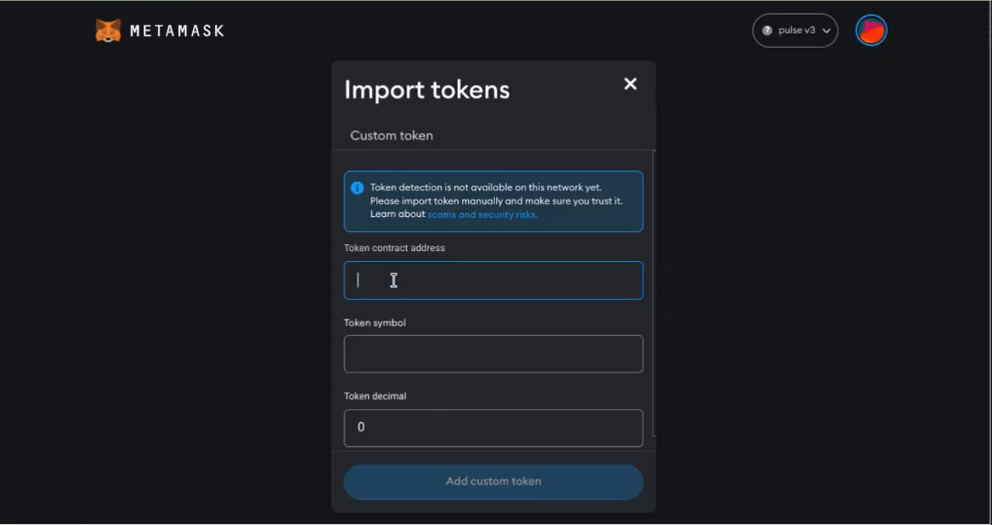
{"action": "type", "text": "7B4f80CDef80aaD7903880fa80C2214dB72760"}
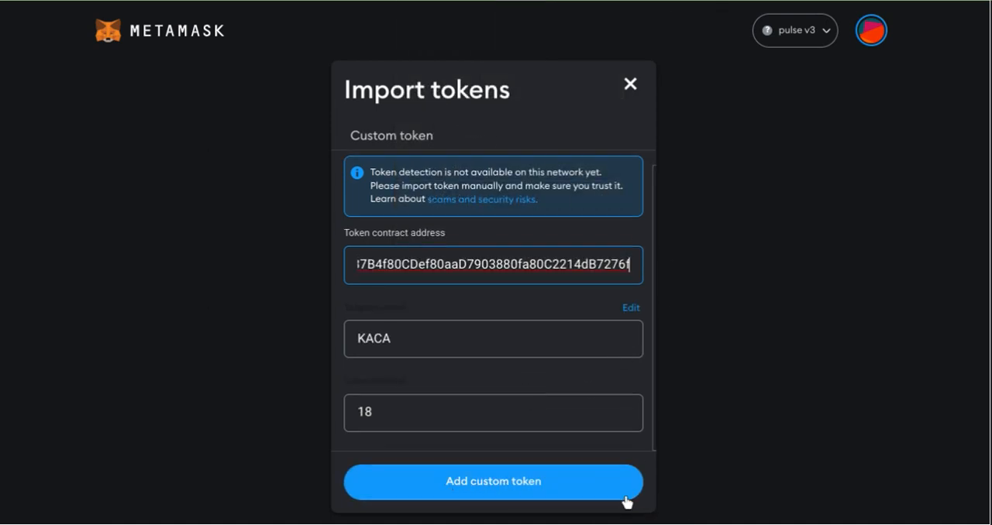
{"action": "left_click", "coordinate": [493, 481]}
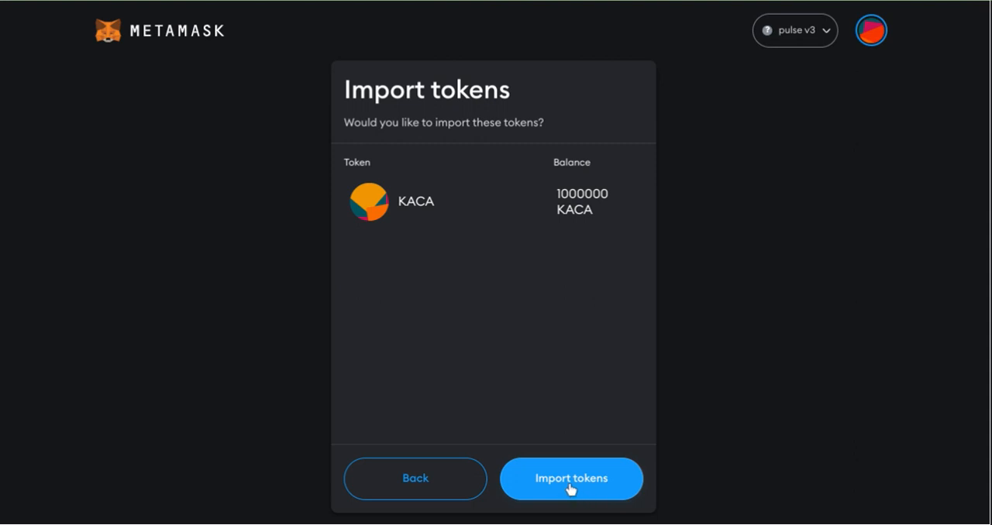
{"action": "left_click", "coordinate": [571, 477]}
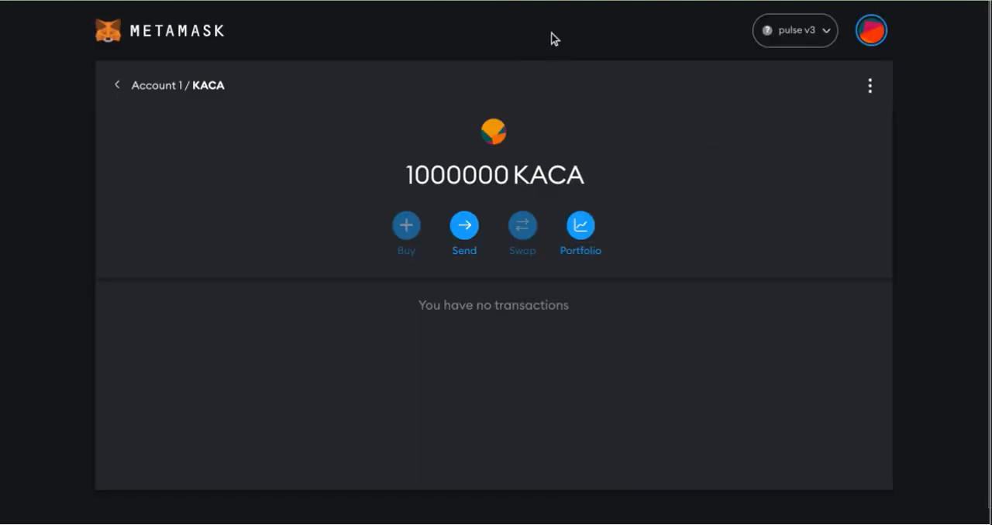
{"action": "mouse_move", "coordinate": [475, 127]}
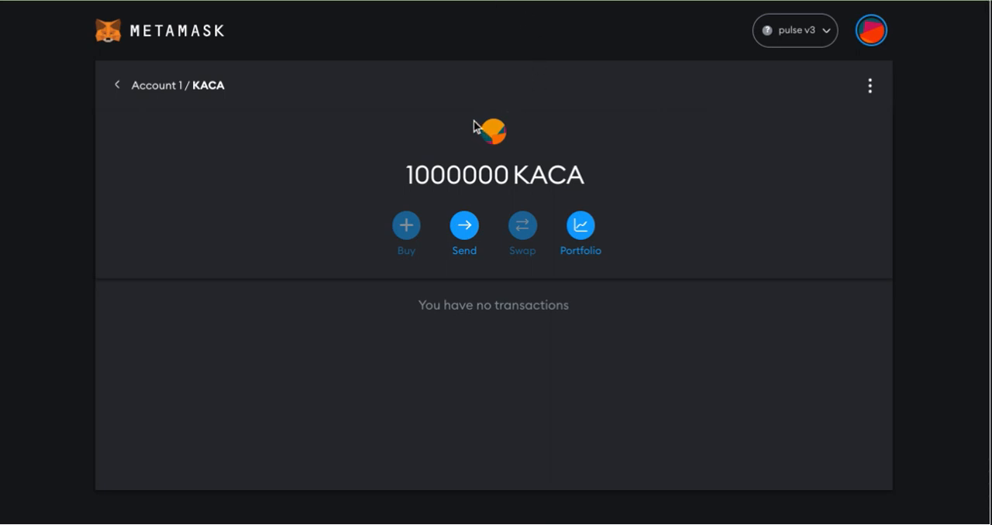
{"action": "mouse_move", "coordinate": [514, 170]}
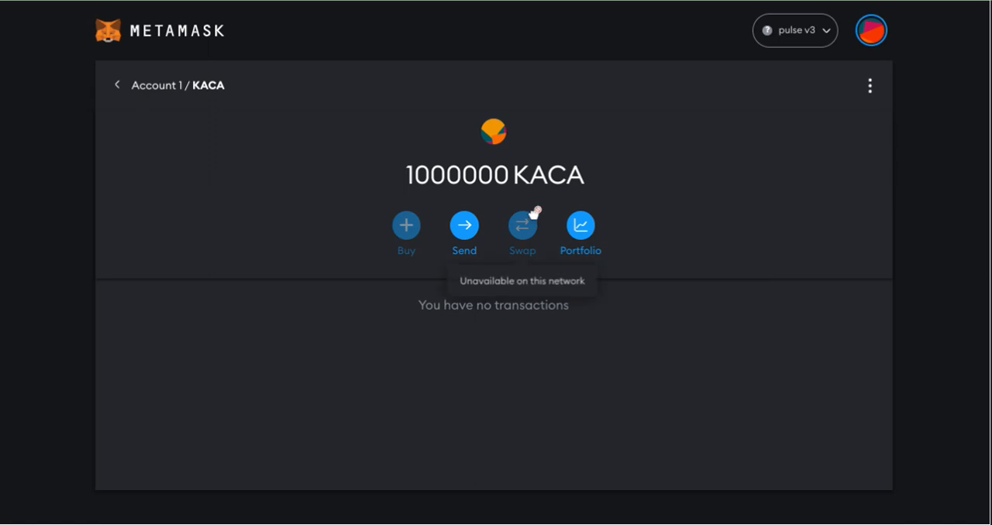
{"action": "mouse_move", "coordinate": [787, 217]}
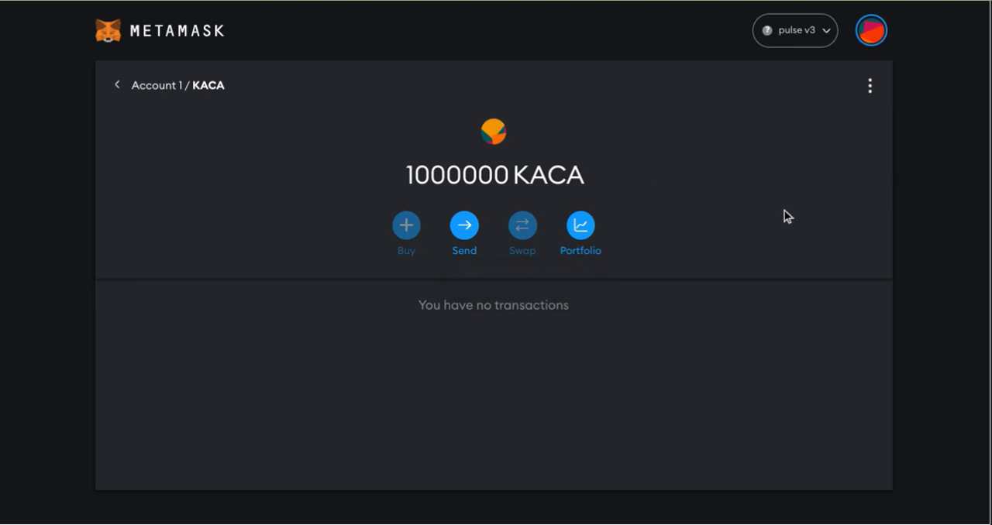
{"action": "mouse_move", "coordinate": [837, 127]}
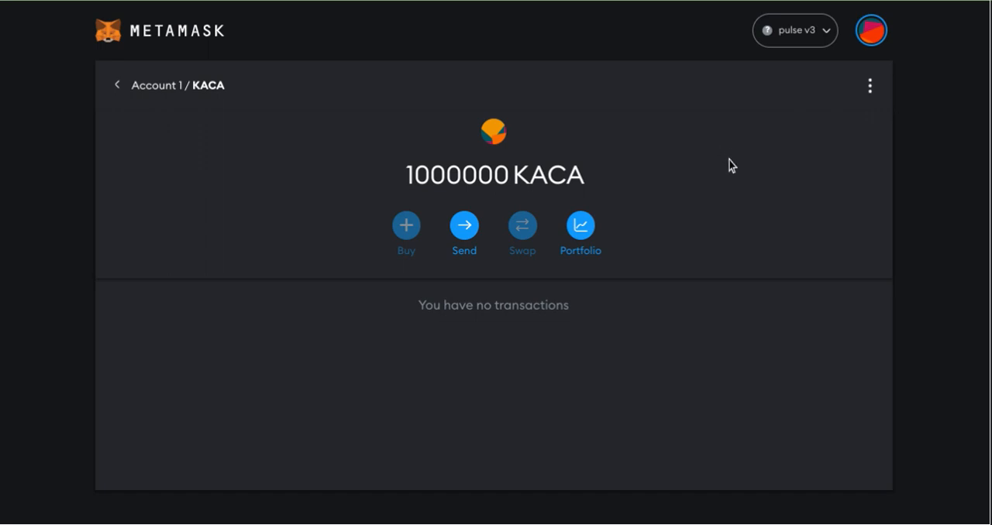
{"action": "mouse_move", "coordinate": [735, 130]}
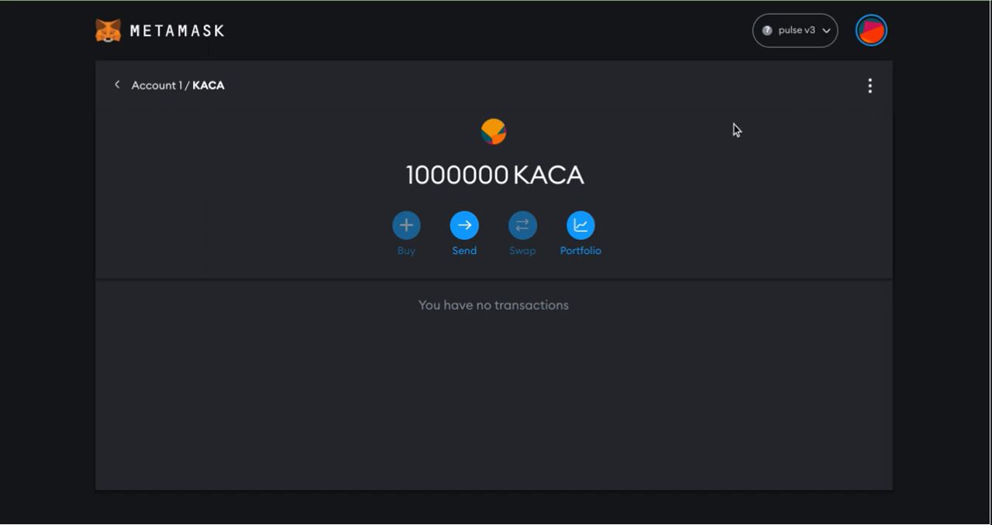
{"action": "mouse_move", "coordinate": [710, 171]}
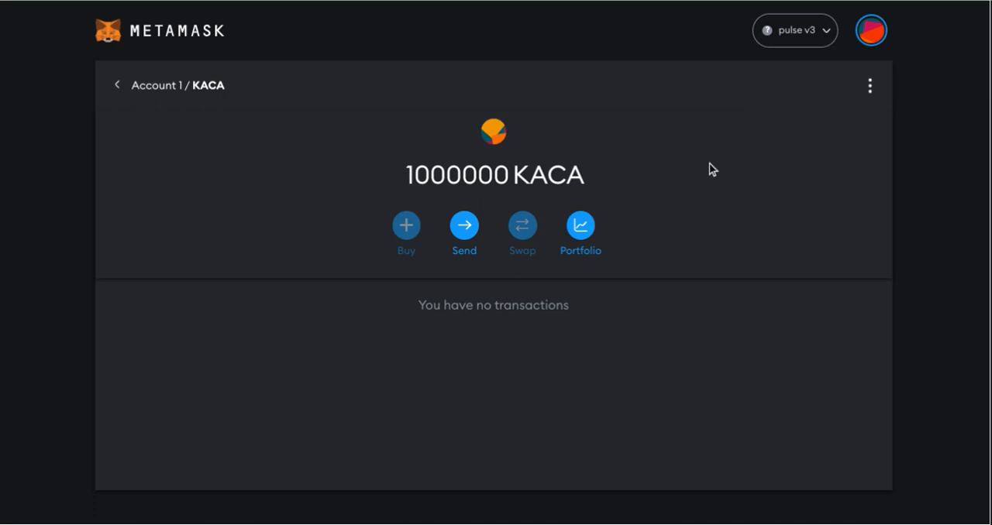